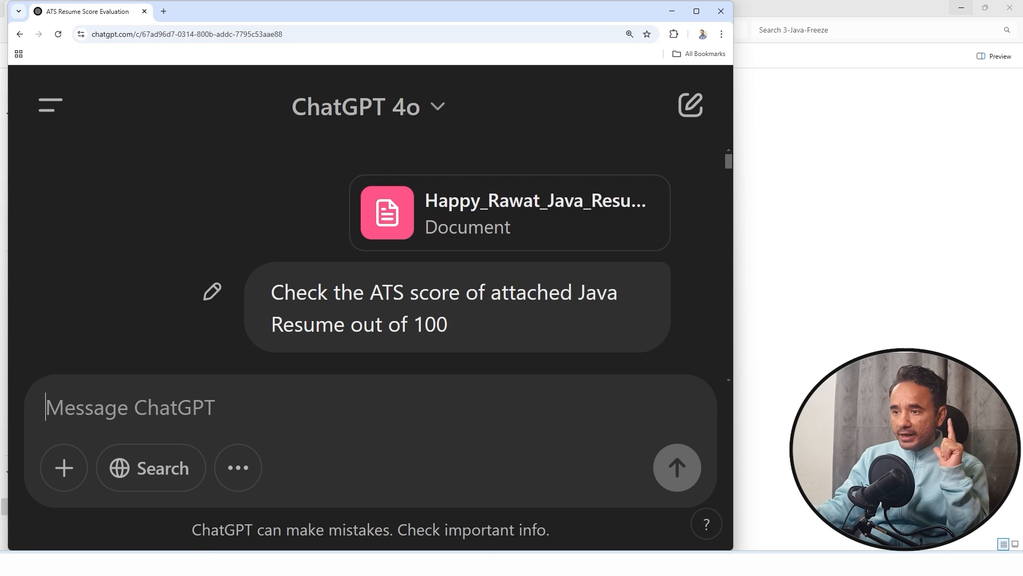
- Highlight 'ATS score' in the sent prompt and zoom the page to 175% to show ChatGPT's reply
{"action": "left_click_drag", "start_coordinate": [369, 291], "coordinate": [501, 292]}
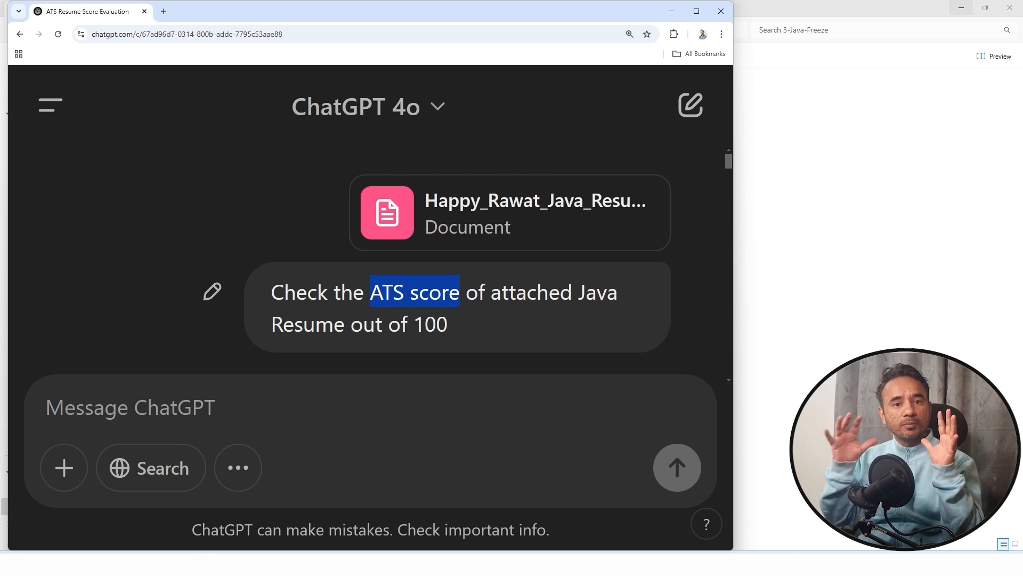
{"action": "left_click", "coordinate": [676, 468]}
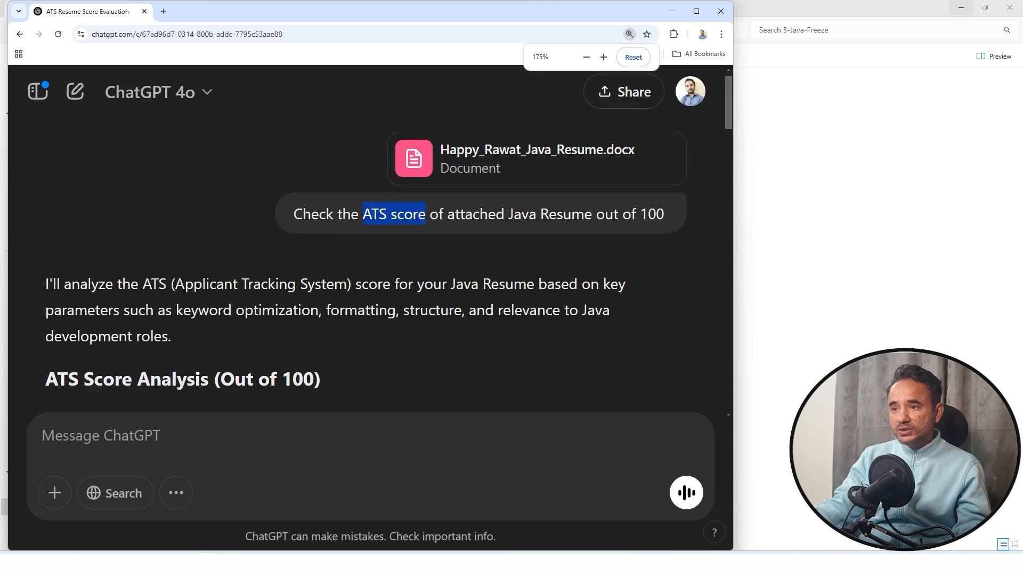
{"action": "scroll", "scroll_direction": "down", "scroll_amount": 3}
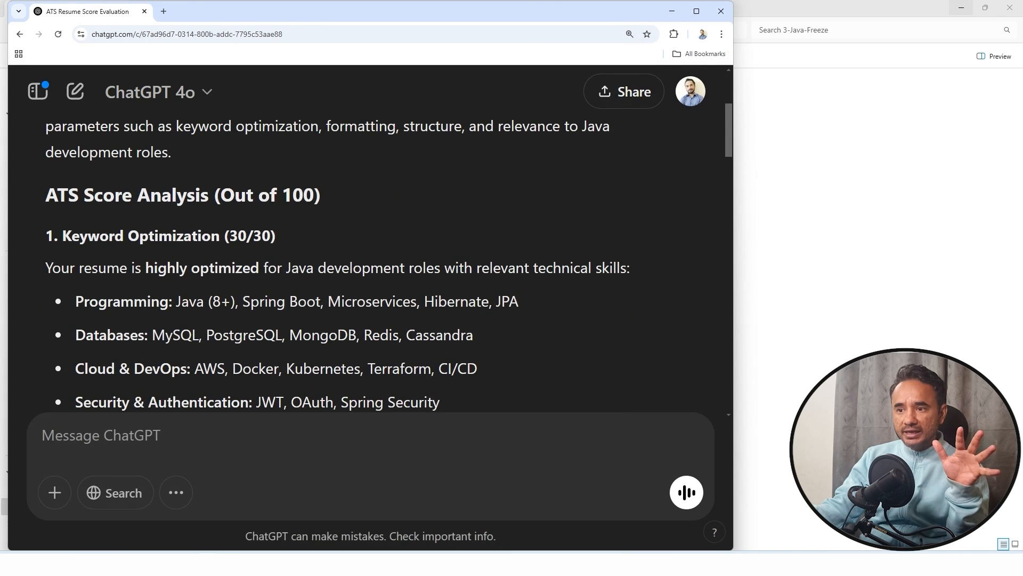
{"action": "scroll", "scroll_direction": "down", "scroll_amount": 3}
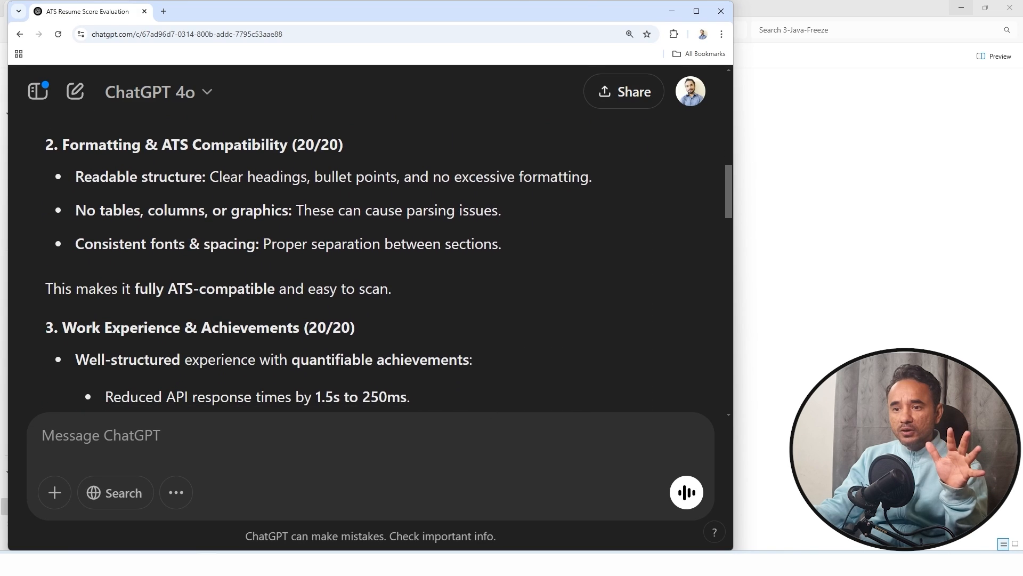
{"action": "scroll", "scroll_direction": "down", "scroll_amount": 3}
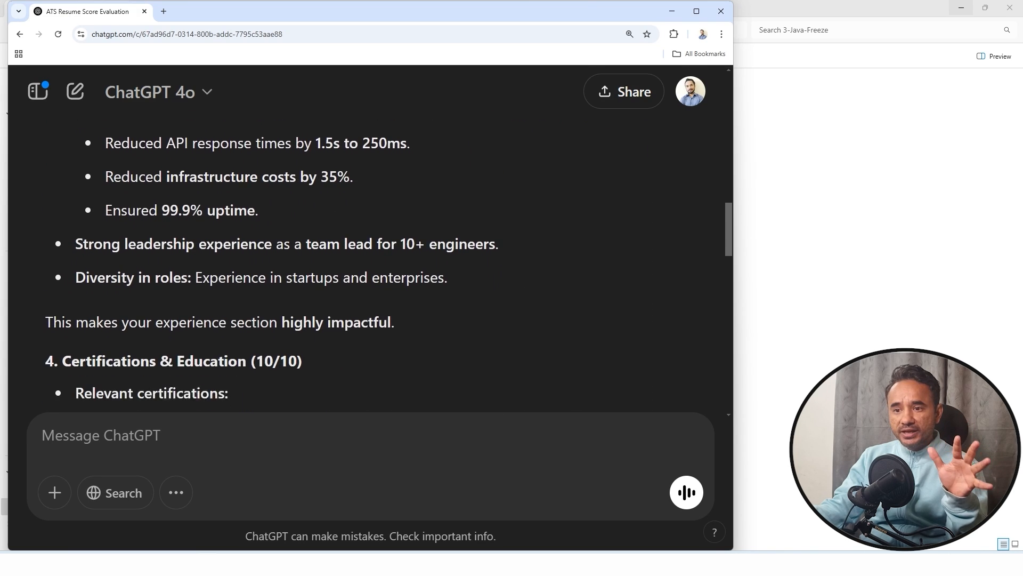
{"action": "scroll", "scroll_direction": "down", "scroll_amount": 3}
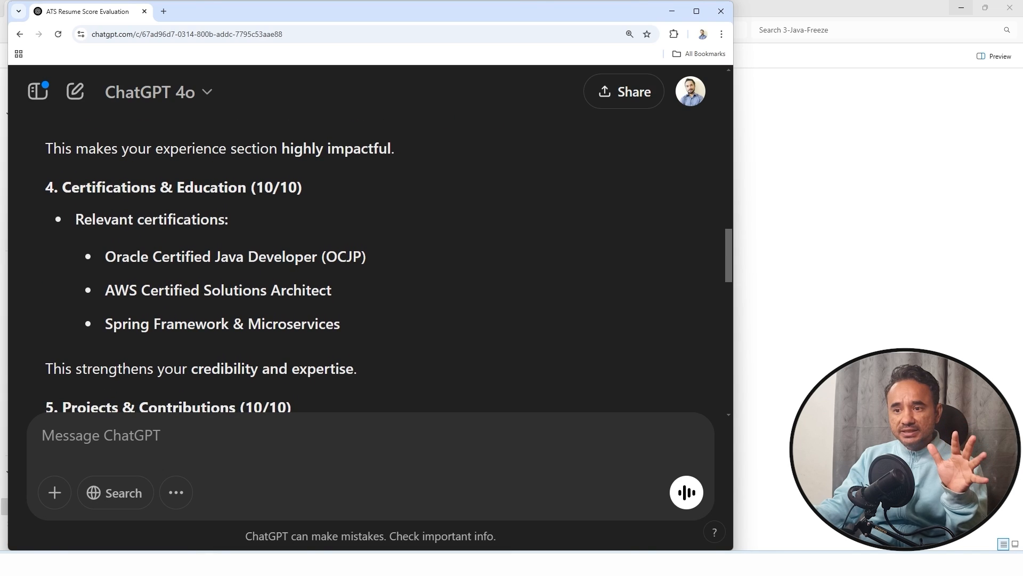
{"action": "scroll", "scroll_direction": "down", "scroll_amount": 3}
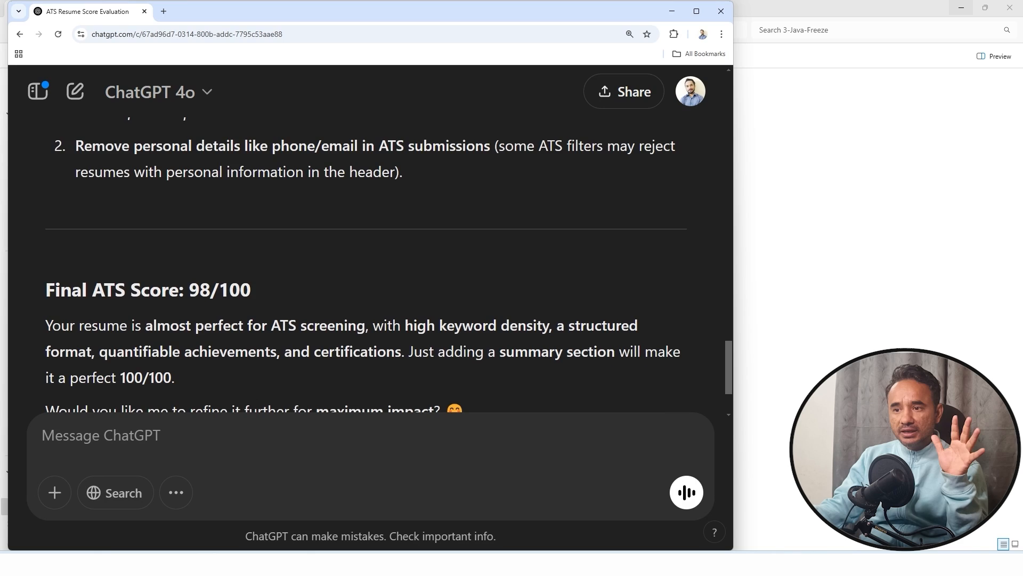
{"action": "scroll", "scroll_direction": "down", "scroll_amount": 3}
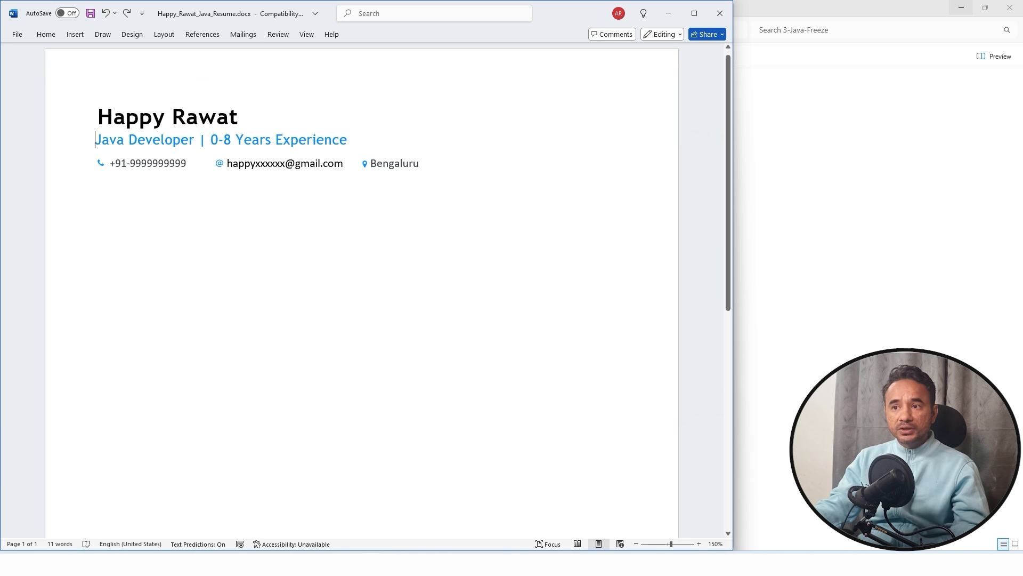
{"action": "left_click", "coordinate": [210, 139]}
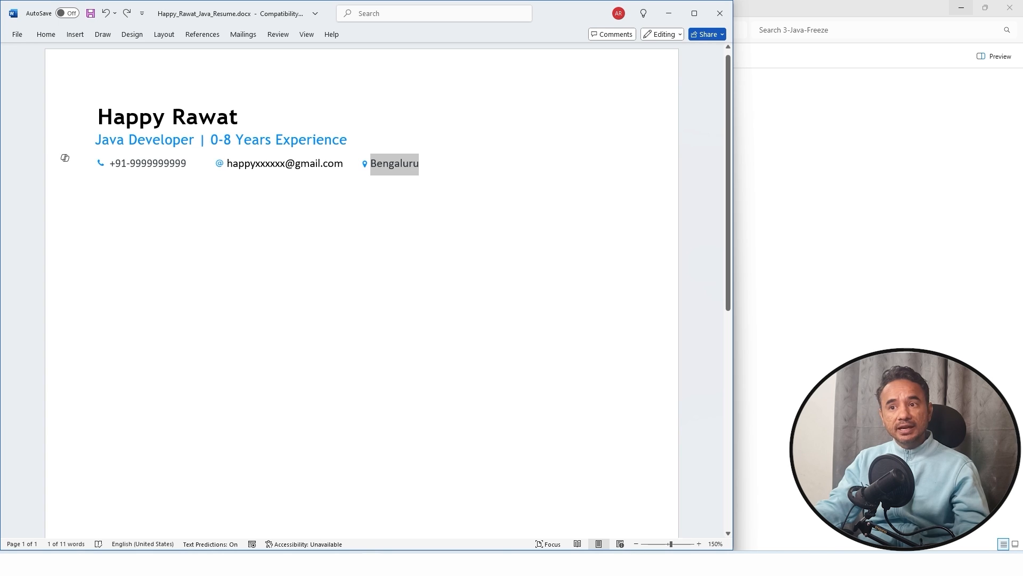
{"action": "left_click", "coordinate": [95, 139]}
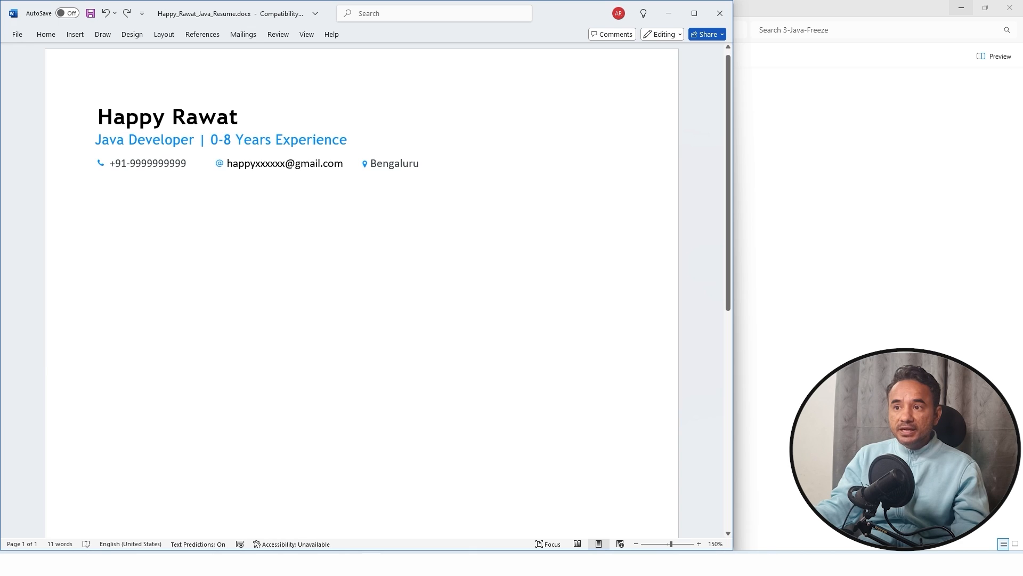
{"action": "double_click", "coordinate": [221, 139]}
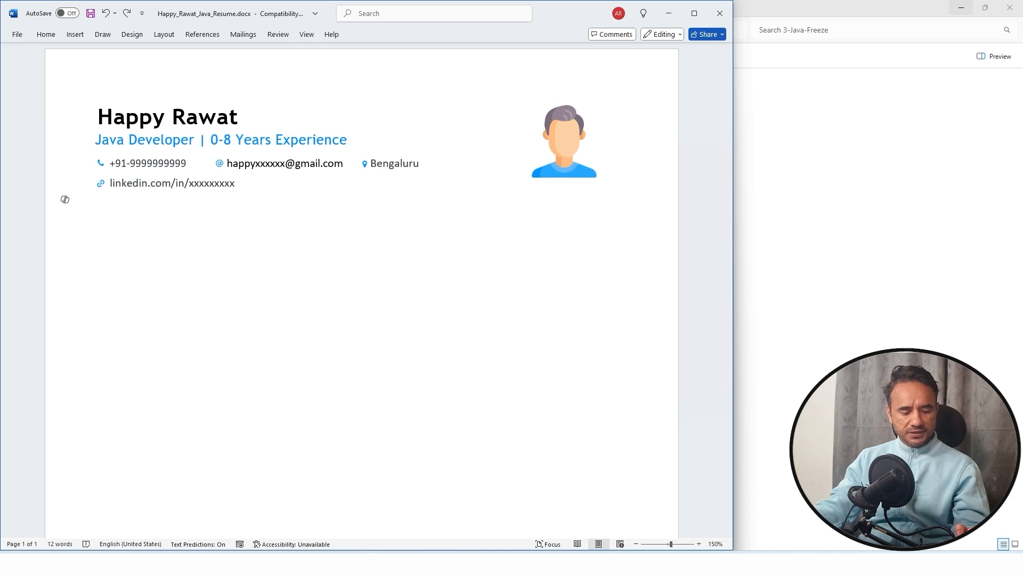
- Add the EXPERIENCE SUMMARY heading and paste five dash-led Java experience lines beneath it
{"action": "type", "text": "EXPERIENCE SUMMARY"}
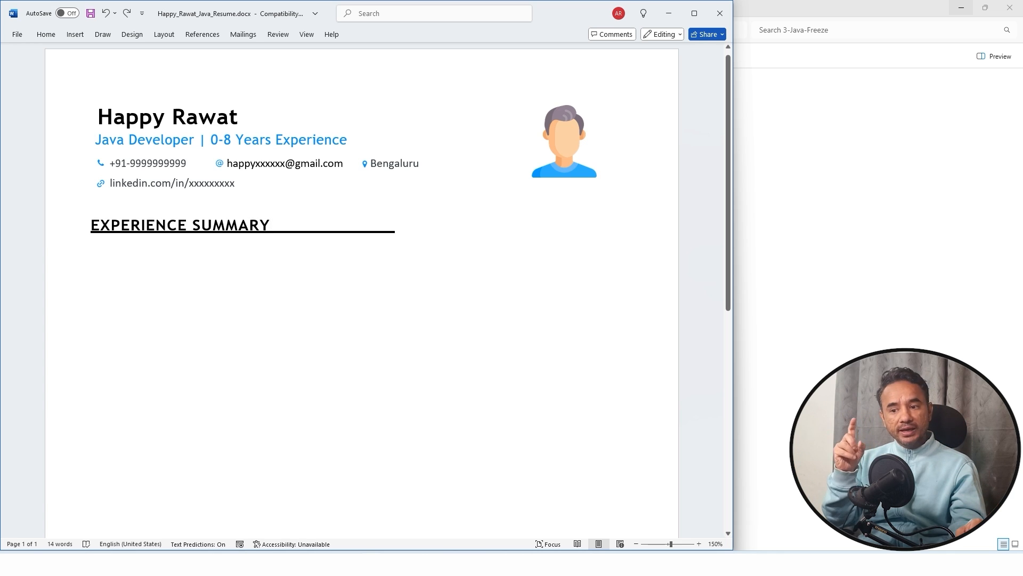
{"action": "left_click", "coordinate": [270, 225]}
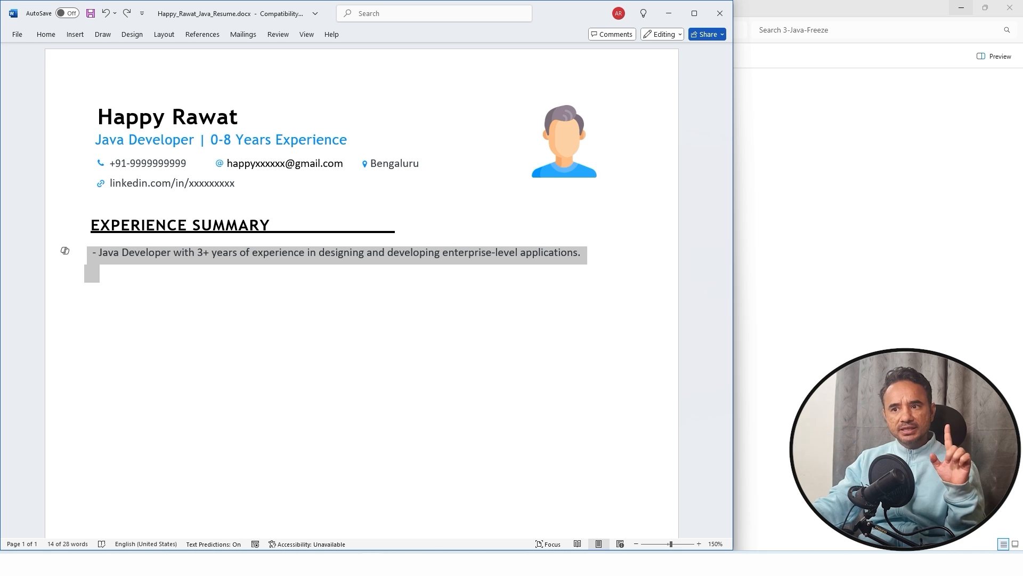
{"action": "left_click", "coordinate": [271, 224]}
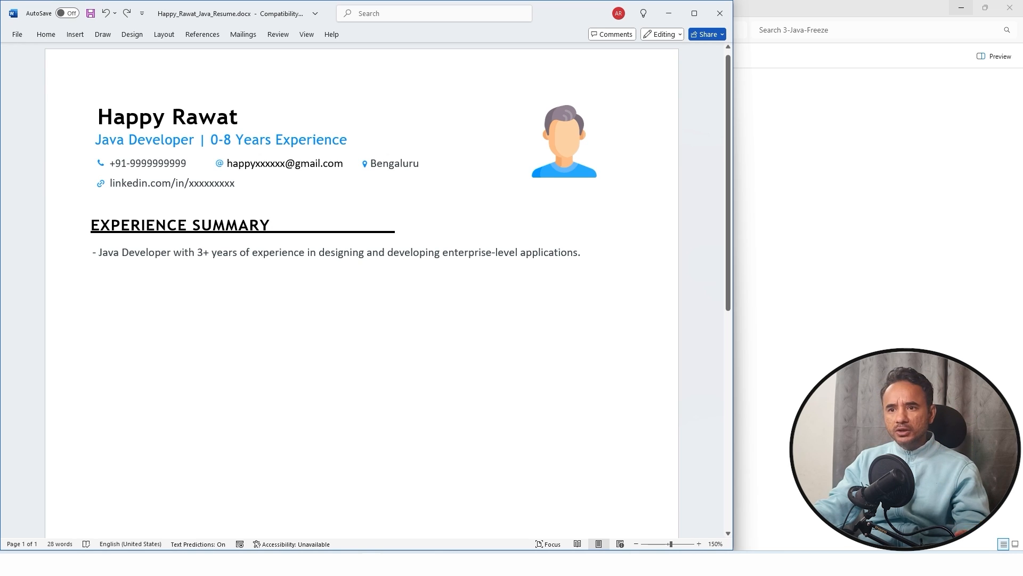
{"action": "left_click", "coordinate": [98, 252]}
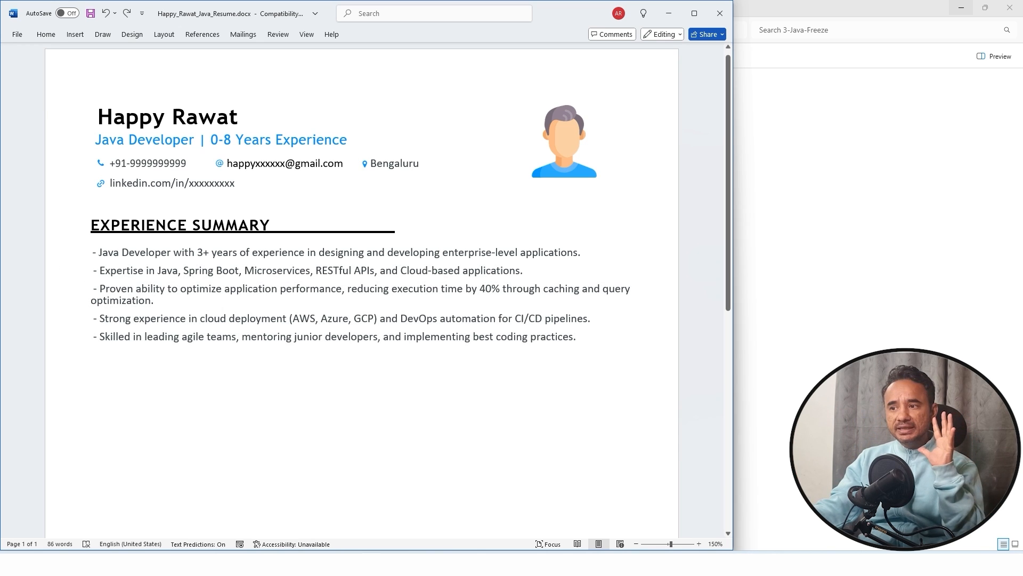
{"action": "left_click", "coordinate": [97, 270]}
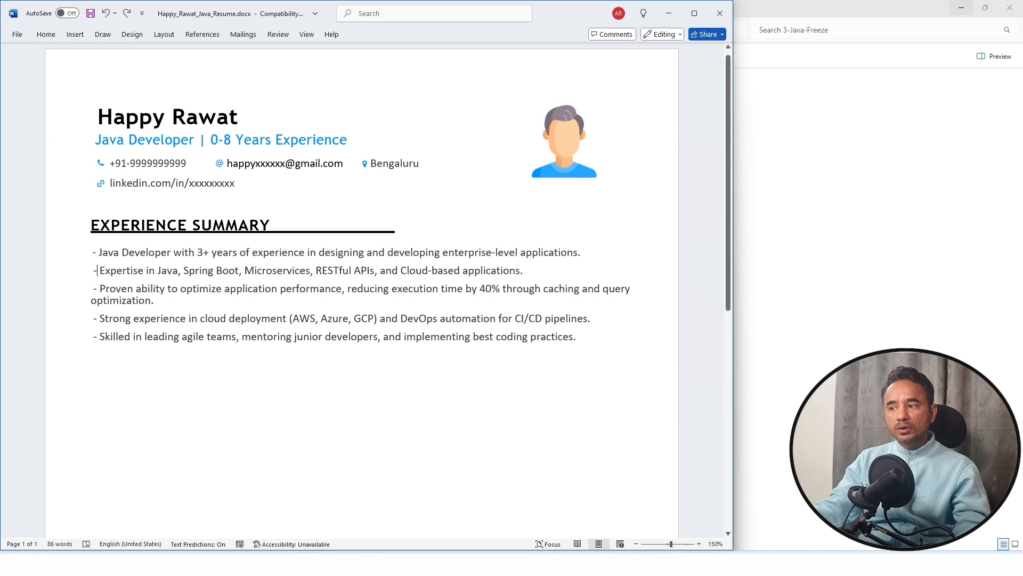
{"action": "left_click_drag", "start_coordinate": [96, 270], "coordinate": [575, 336]}
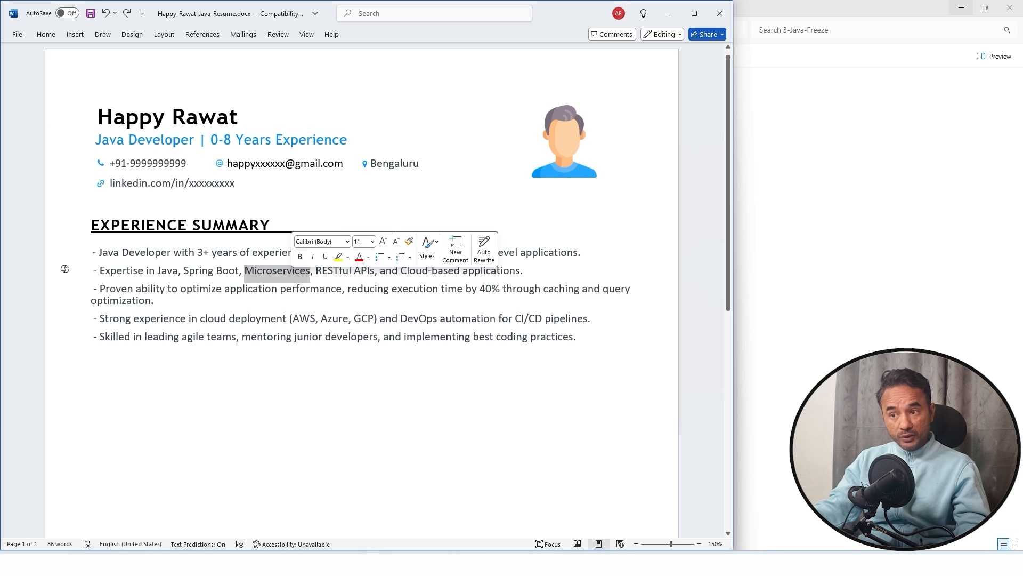
{"action": "left_click", "coordinate": [224, 288]}
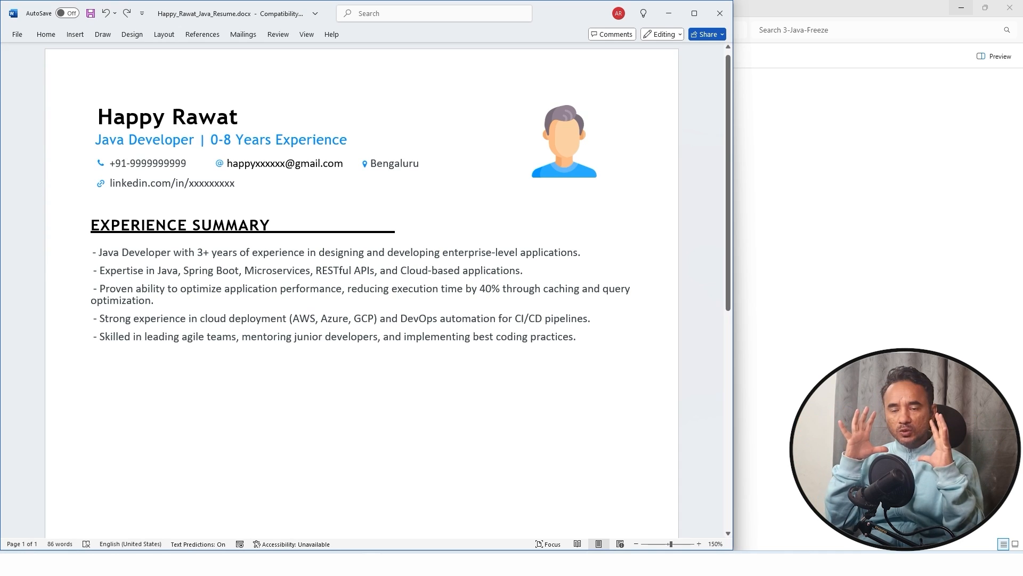
{"action": "left_click", "coordinate": [398, 319]}
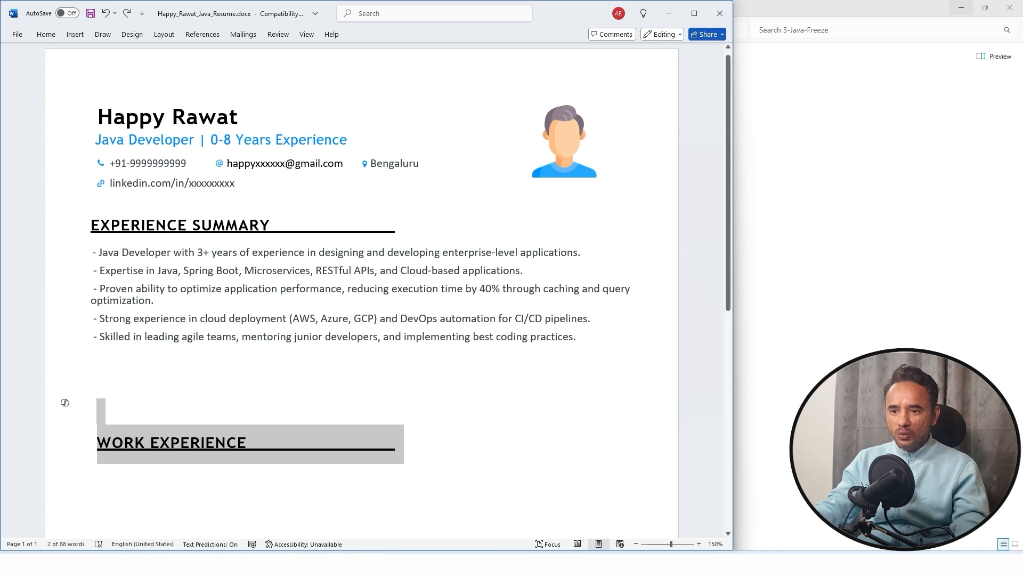
- Paste five Senior Java Developer bullets, ending with the 99.9% uptime line
{"action": "scroll", "scroll_direction": "down", "scroll_amount": 3}
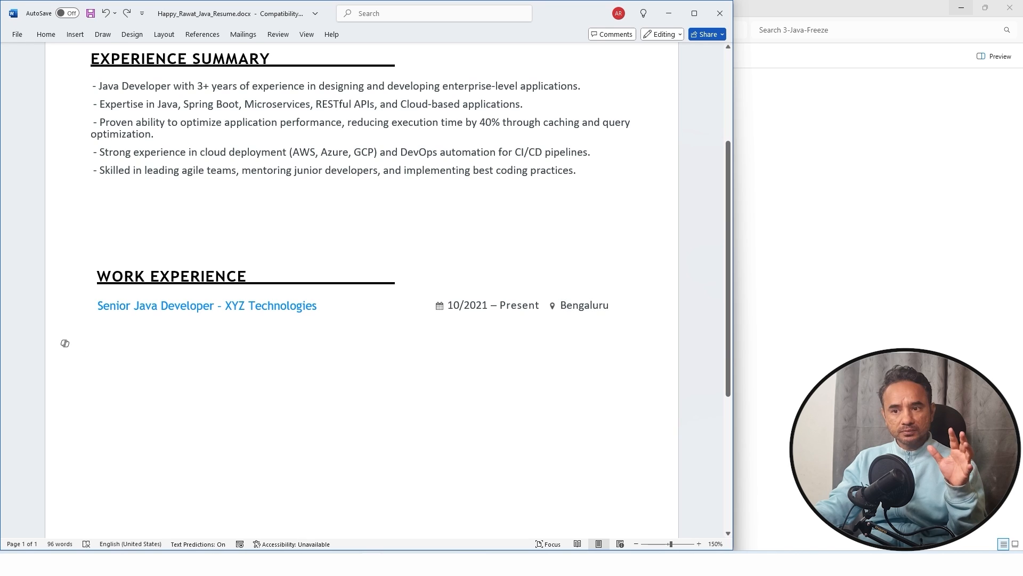
{"action": "left_click", "coordinate": [85, 344]}
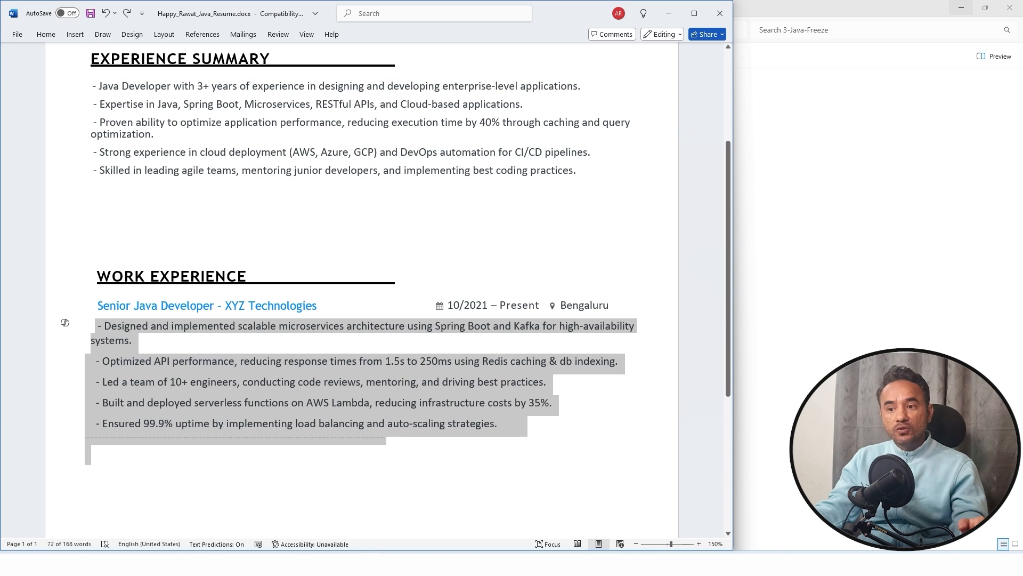
{"action": "left_click", "coordinate": [133, 340]}
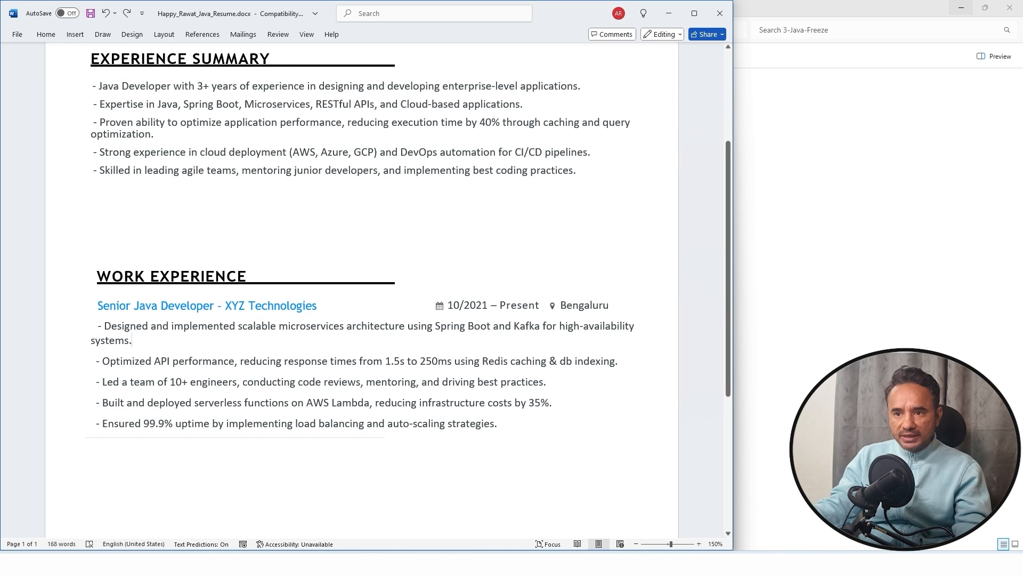
{"action": "left_click_drag", "start_coordinate": [105, 326], "coordinate": [131, 340]}
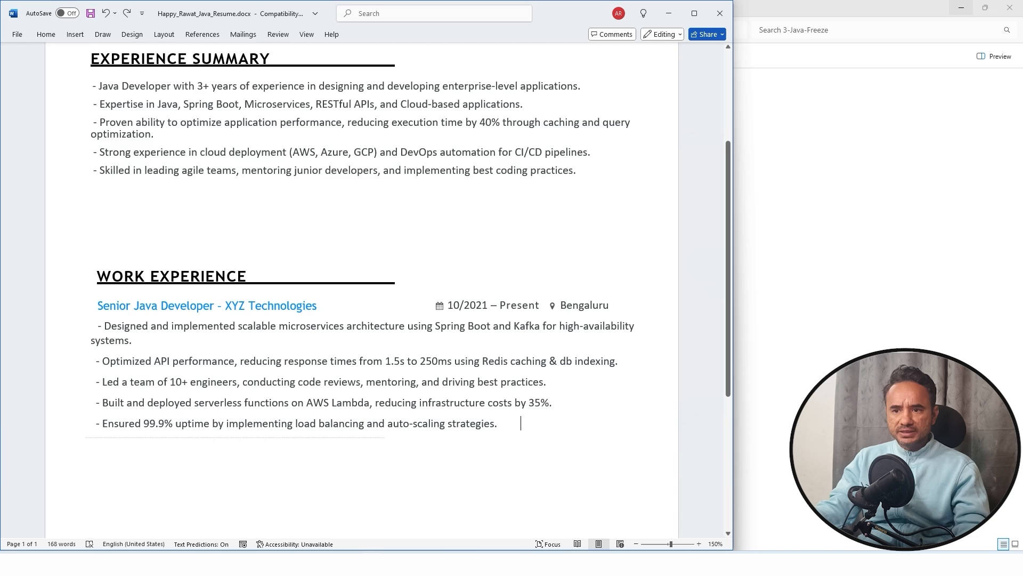
{"action": "left_click_drag", "start_coordinate": [96, 305], "coordinate": [497, 423]}
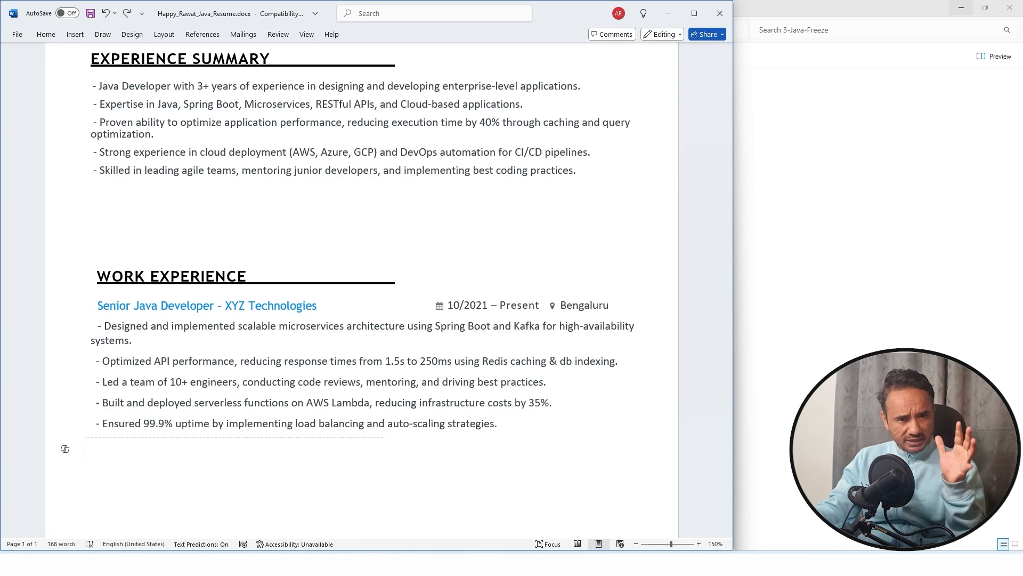
{"action": "scroll", "scroll_direction": "down", "scroll_amount": 3}
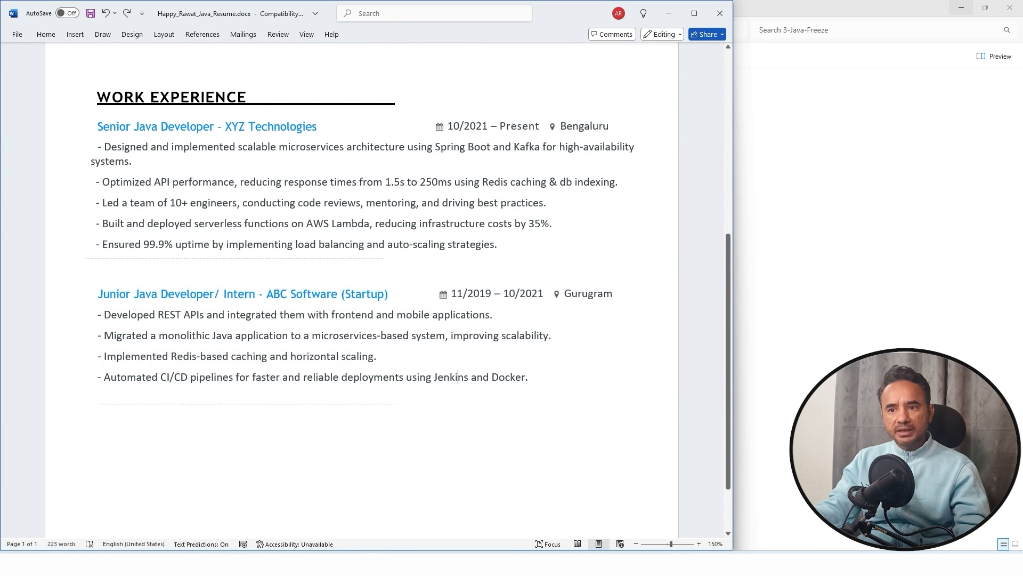
- Add the Junior Java Developer/Intern – ABC Software role, 11/2019–10/2021, Gurugram, with four bullets
{"action": "triple_click", "coordinate": [294, 314]}
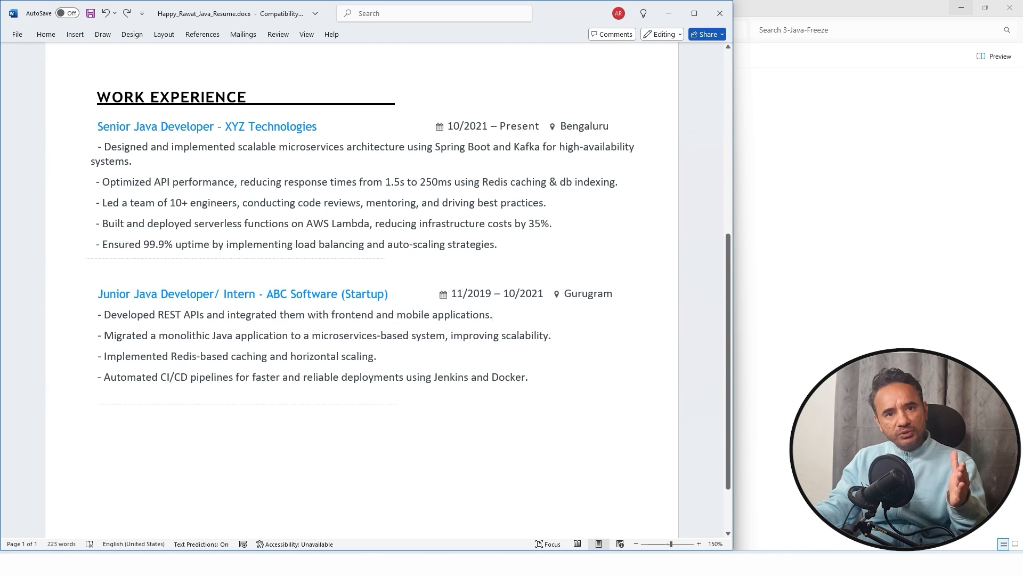
{"action": "left_click", "coordinate": [491, 315]}
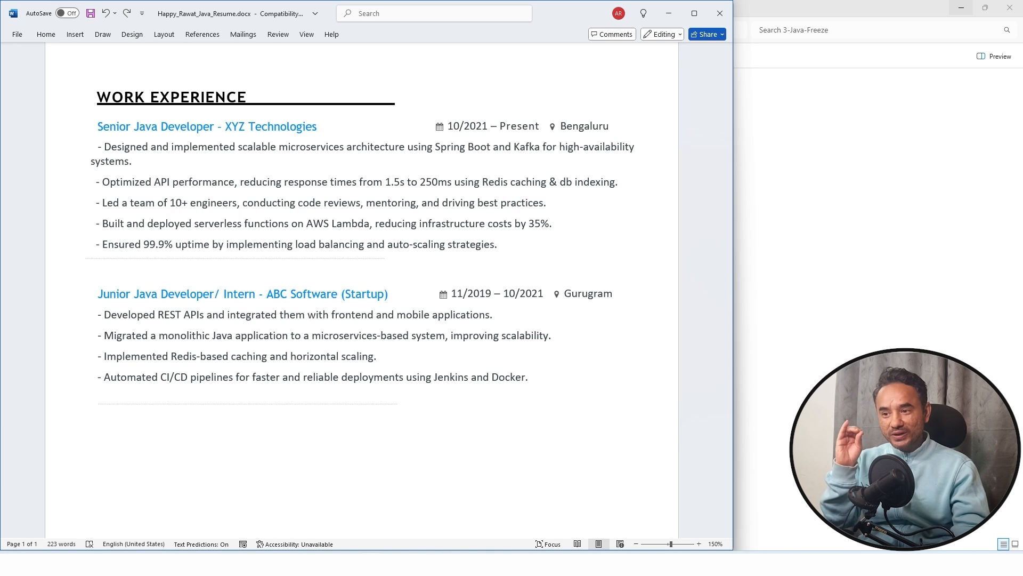
{"action": "left_click", "coordinate": [101, 357]}
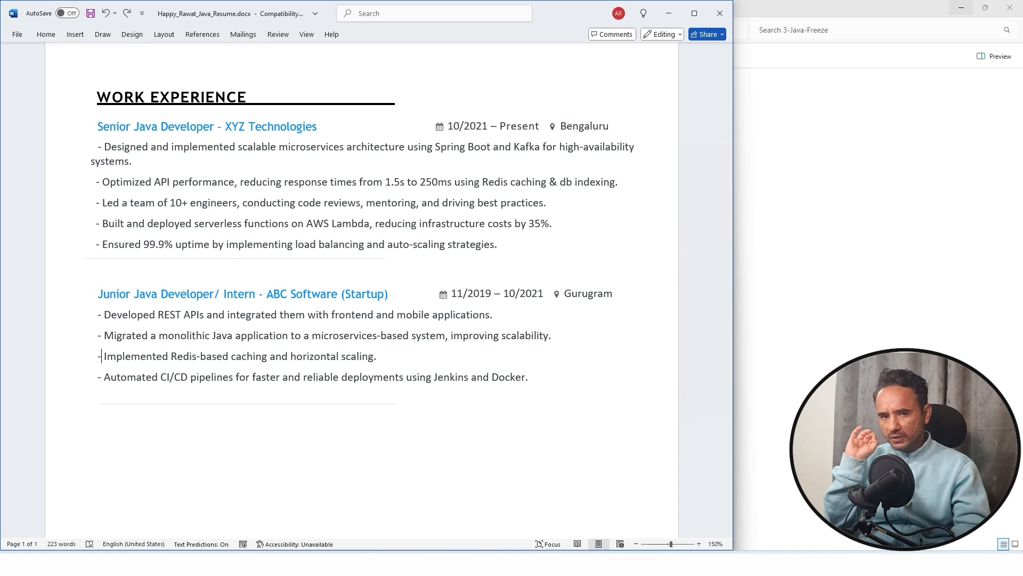
- Paste the Featured Projects heading with three project bullets, then scroll to page 2
{"action": "scroll", "scroll_direction": "down", "scroll_amount": 3}
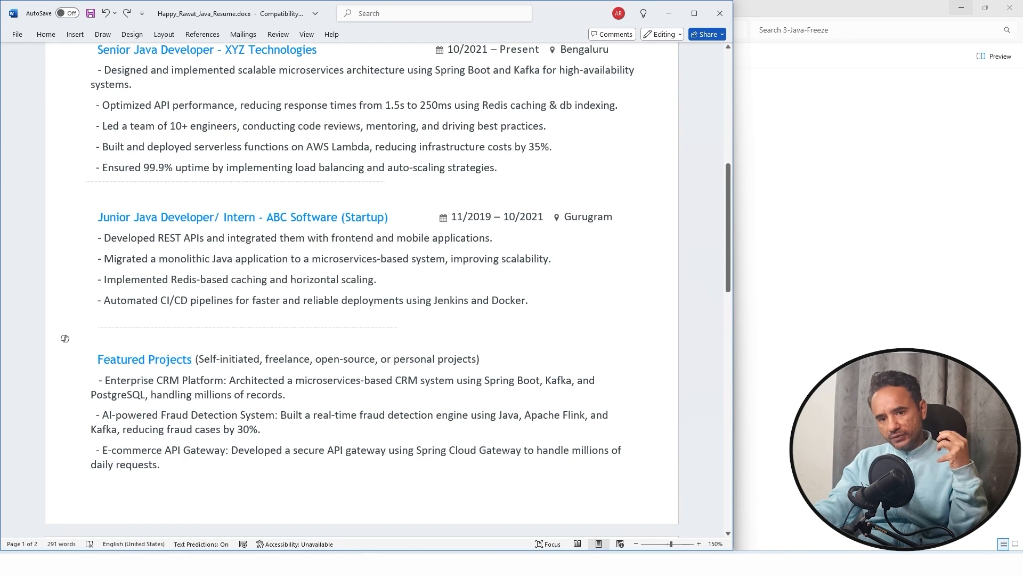
{"action": "left_click", "coordinate": [98, 340]}
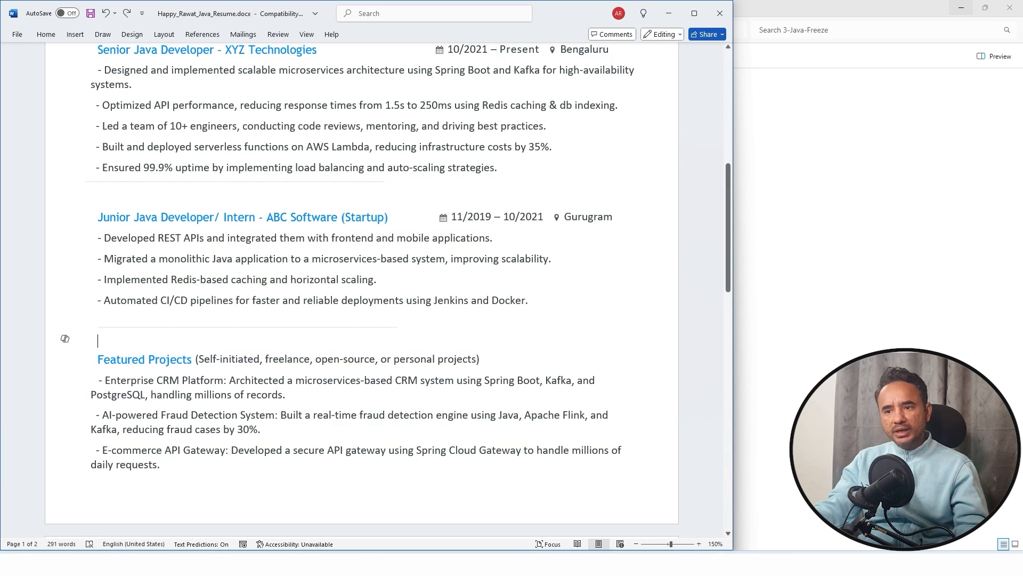
{"action": "double_click", "coordinate": [227, 359]}
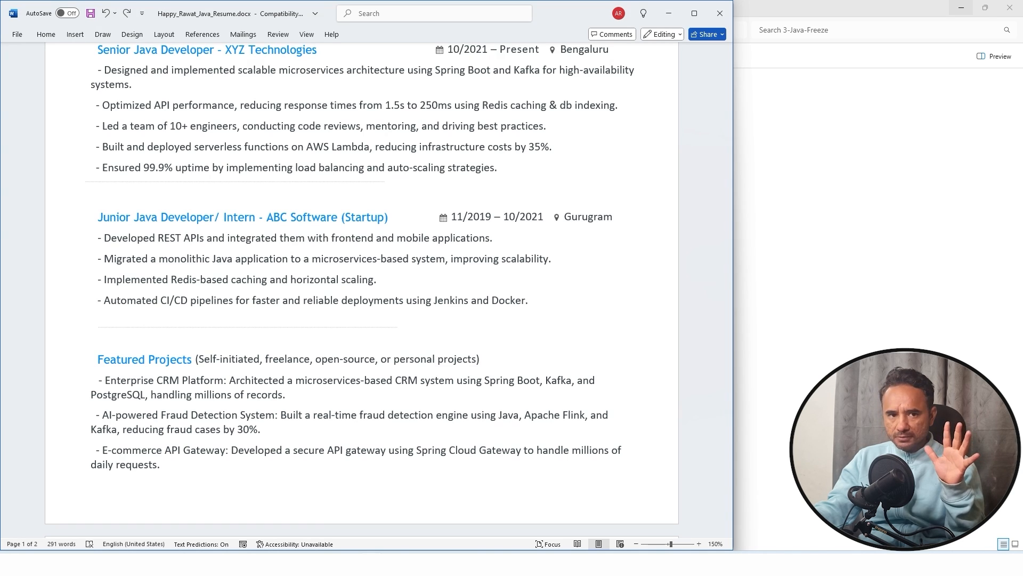
{"action": "scroll", "scroll_direction": "down", "scroll_amount": 3}
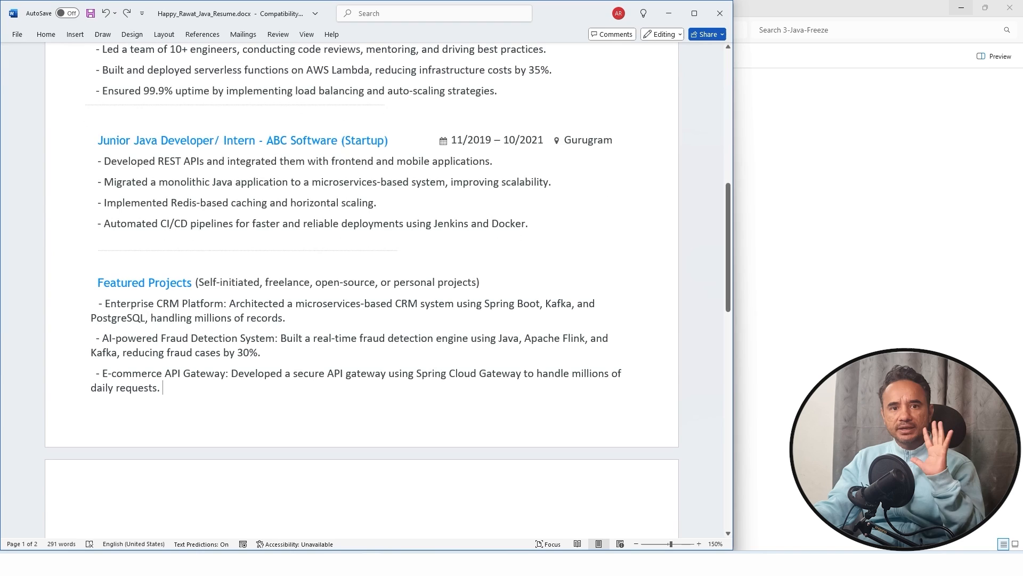
{"action": "scroll", "scroll_direction": "down", "scroll_amount": 3}
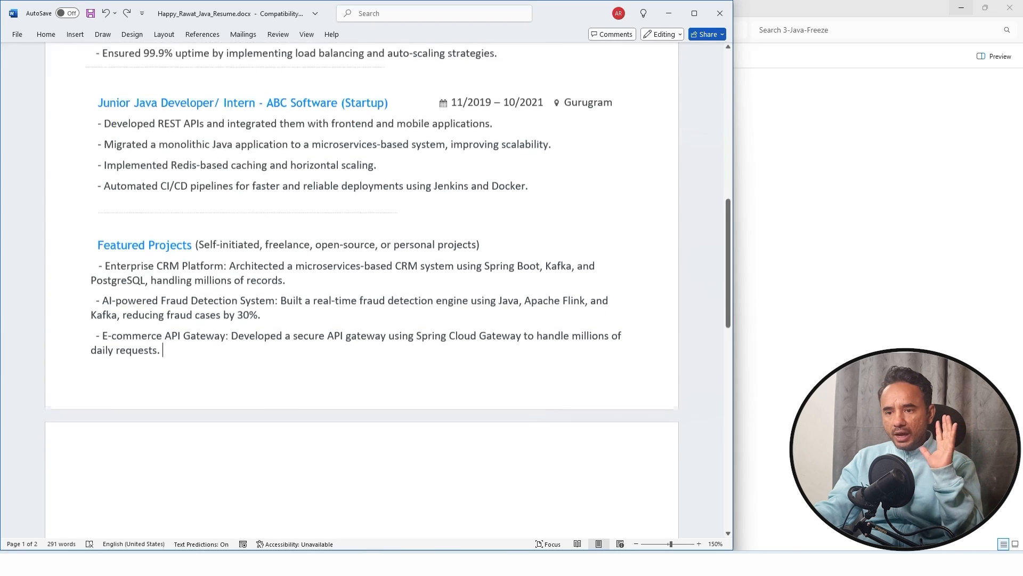
{"action": "scroll", "scroll_direction": "down", "scroll_amount": 3}
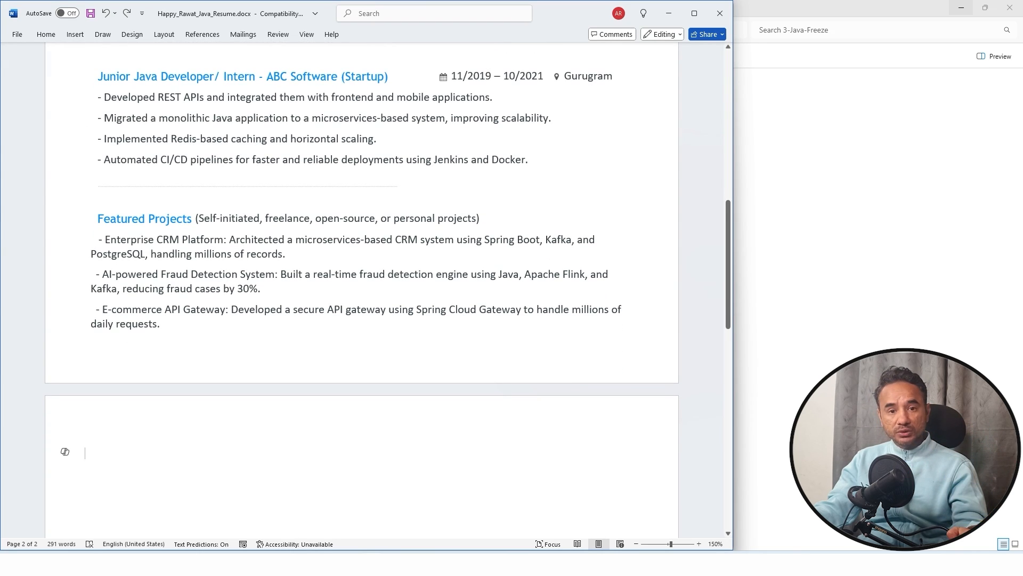
- Place the B.Tech. XYZ University Education table and three-entry Certifications list on page 2
{"action": "scroll", "scroll_direction": "down", "scroll_amount": 3}
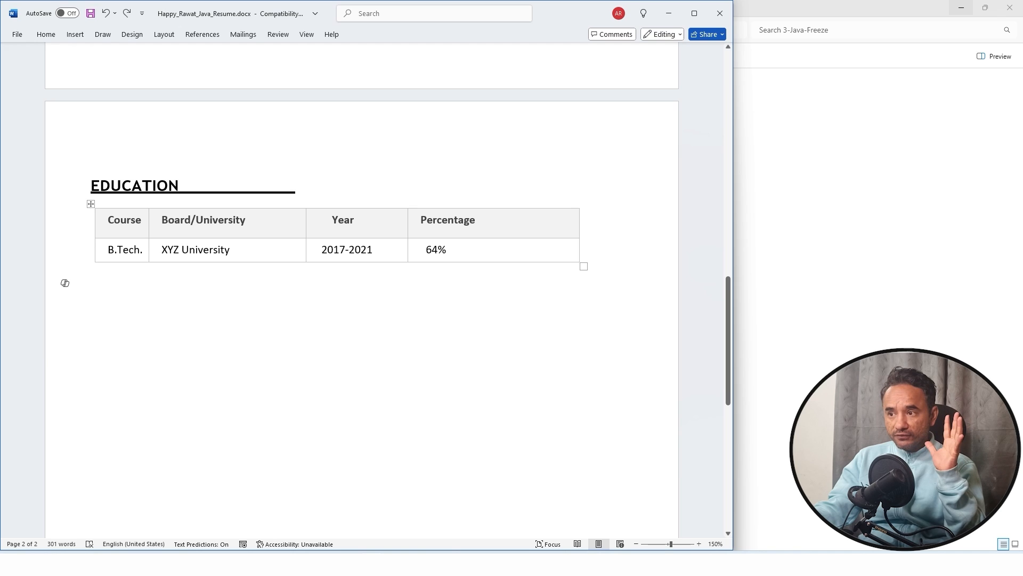
{"action": "right_click", "coordinate": [436, 249]}
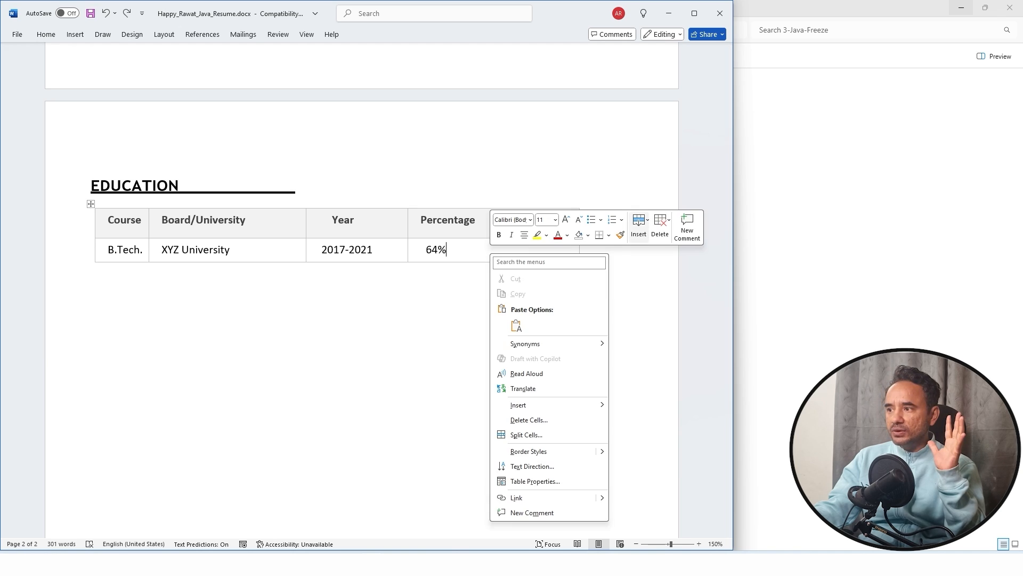
{"action": "left_click", "coordinate": [638, 224]}
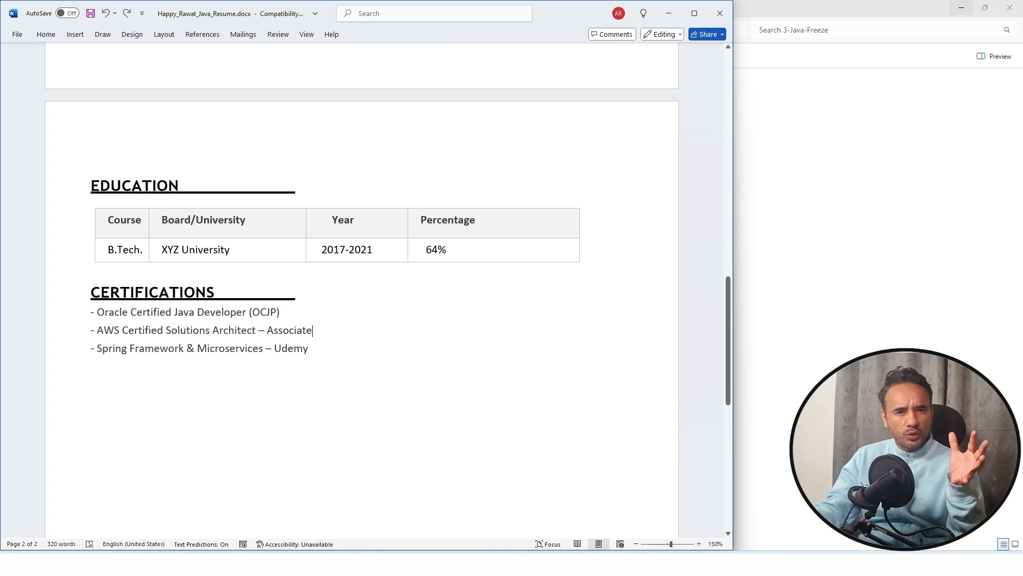
- Paste the ACHIEVEMENTS heading with four entries, from open-source contributor to mentorship and training
{"action": "scroll", "scroll_direction": "down", "scroll_amount": 3}
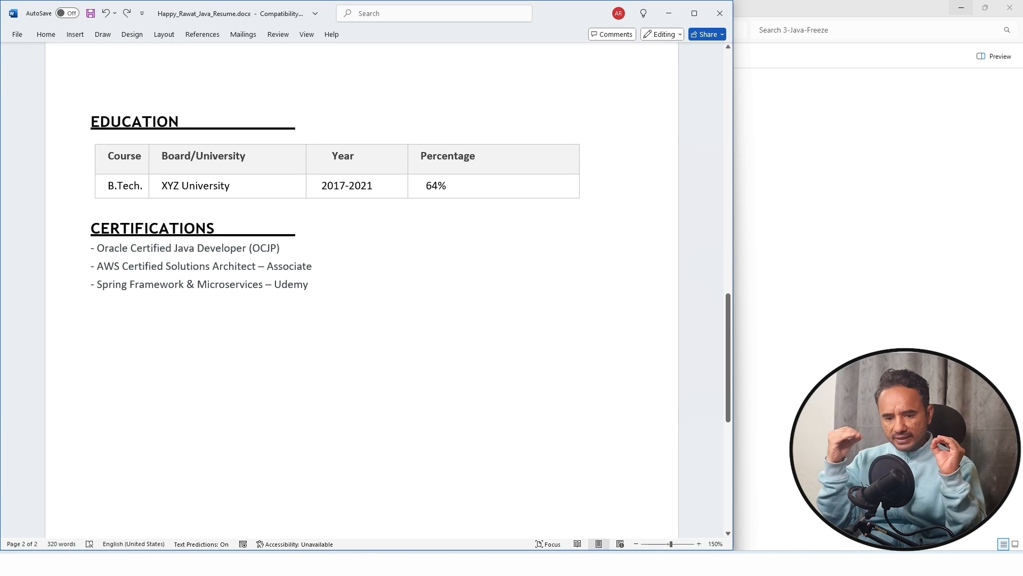
{"action": "left_click", "coordinate": [311, 265]}
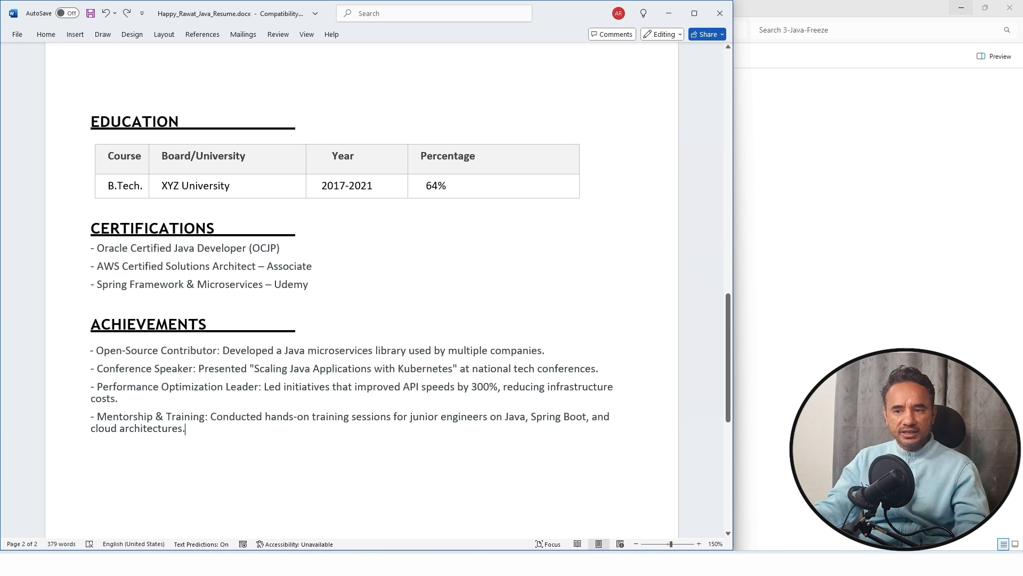
{"action": "left_click_drag", "start_coordinate": [91, 349], "coordinate": [185, 428]}
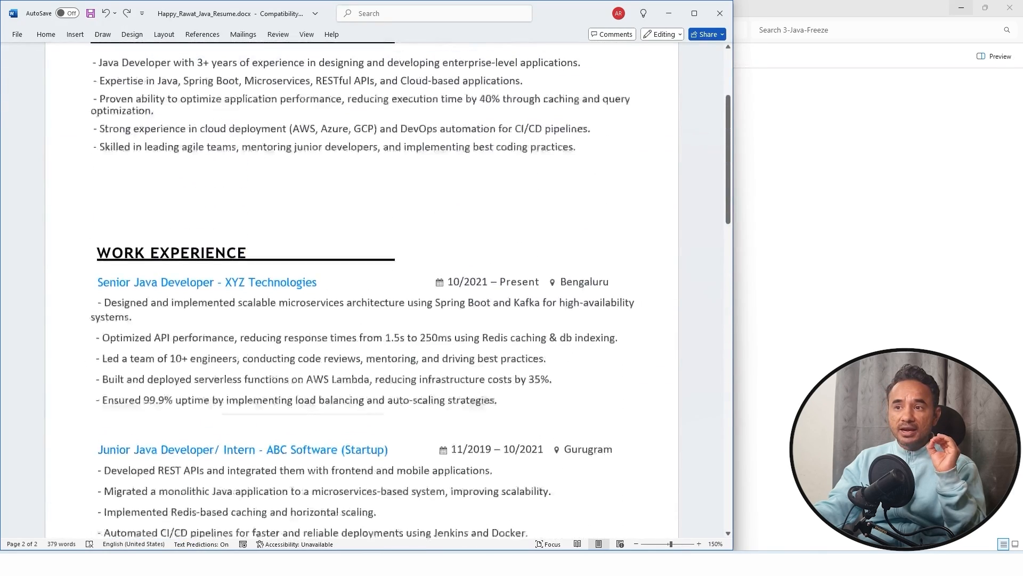
{"action": "scroll", "scroll_direction": "up", "scroll_amount": 3}
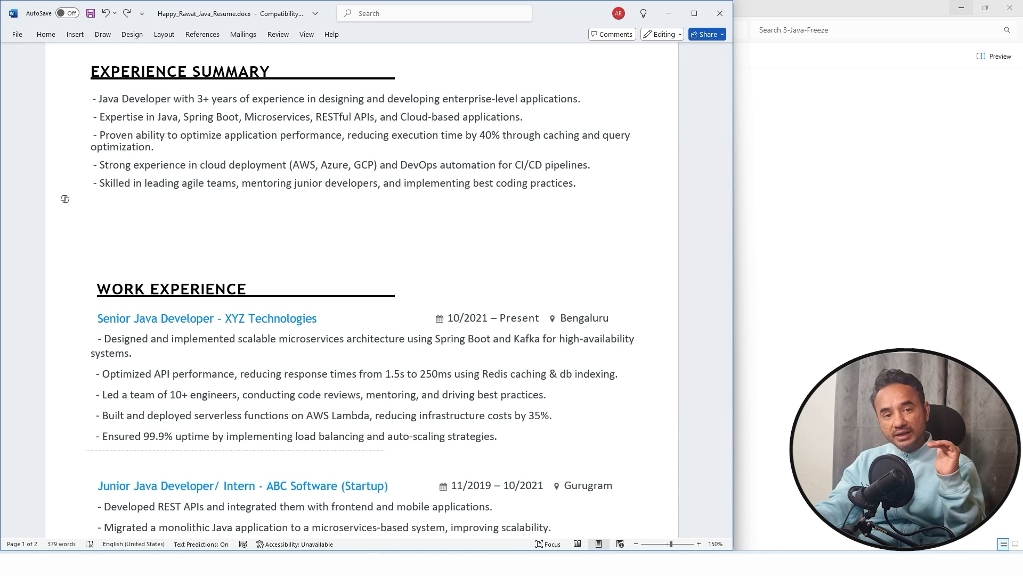
{"action": "left_click", "coordinate": [91, 205]}
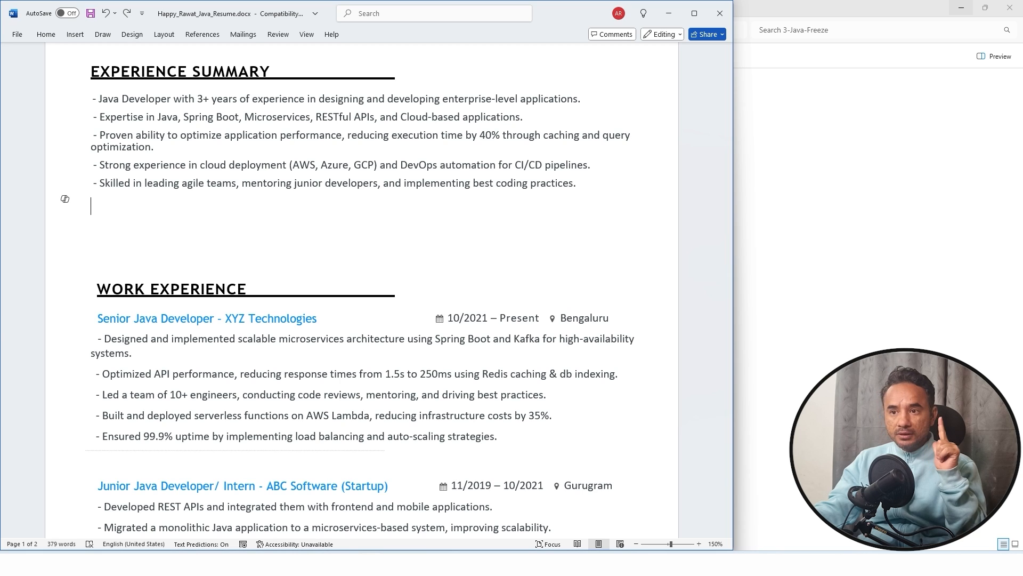
{"action": "scroll", "scroll_direction": "down", "scroll_amount": 3}
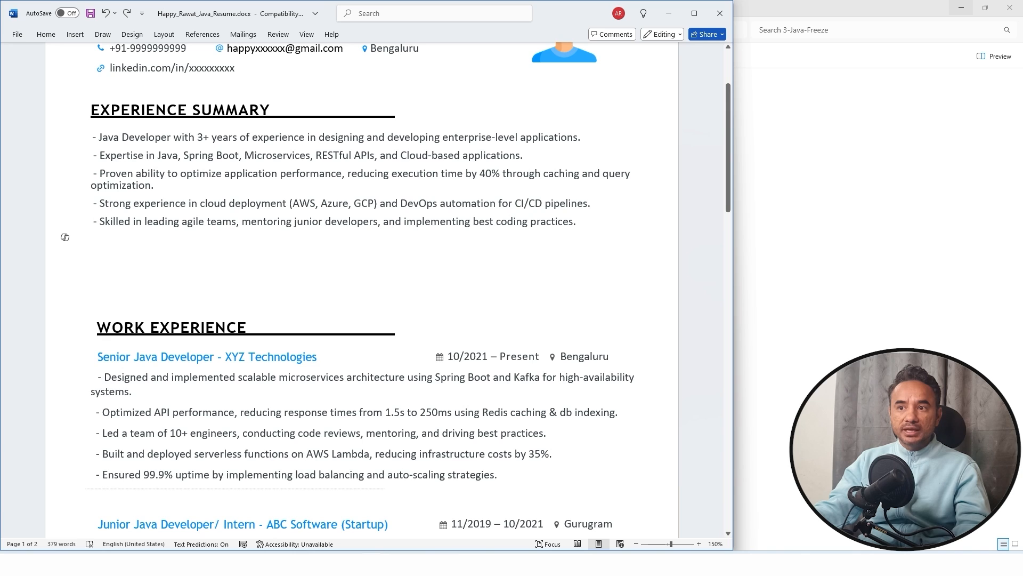
- Insert the SKILLS heading and seven-category two-column table below the Experience Summary
{"action": "left_click_drag", "start_coordinate": [91, 109], "coordinate": [576, 221]}
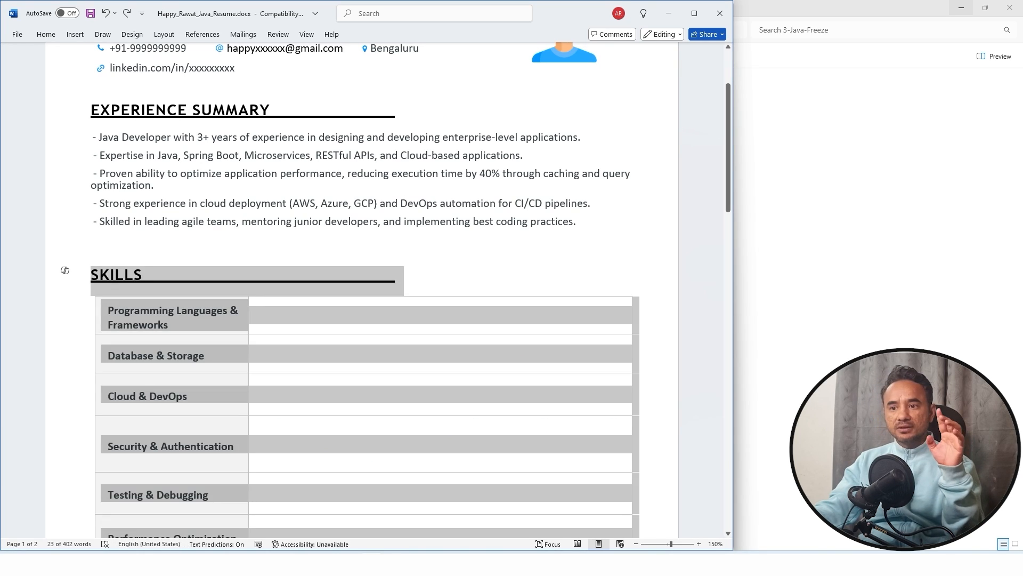
{"action": "scroll", "scroll_direction": "down", "scroll_amount": 3}
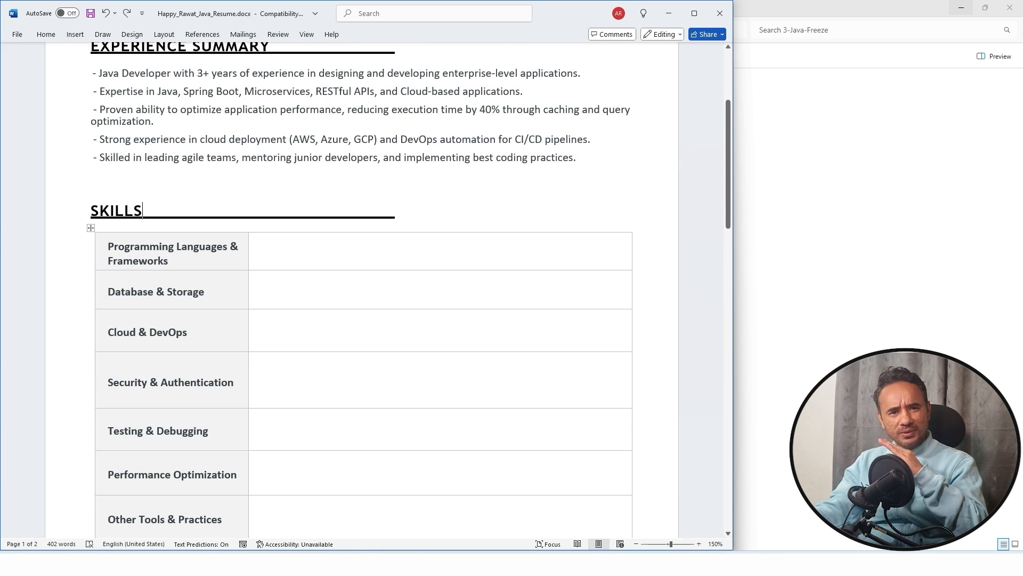
{"action": "scroll", "scroll_direction": "down", "scroll_amount": 3}
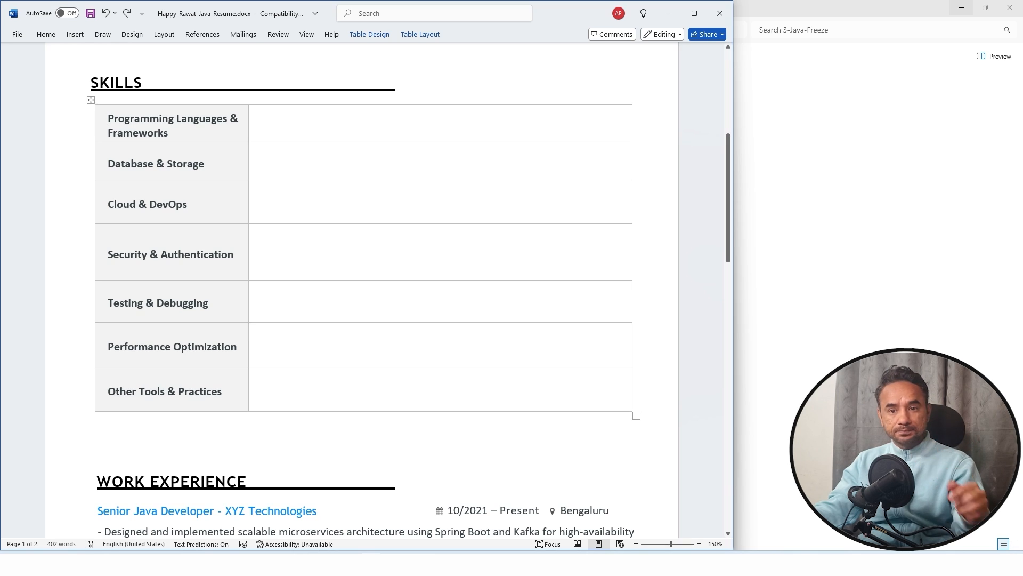
- Fill the first Skills row with Java (8+), Spring Boot, Spring MVC, Hibernate, JPA, RESTful APIs, Microservices
{"action": "double_click", "coordinate": [173, 118]}
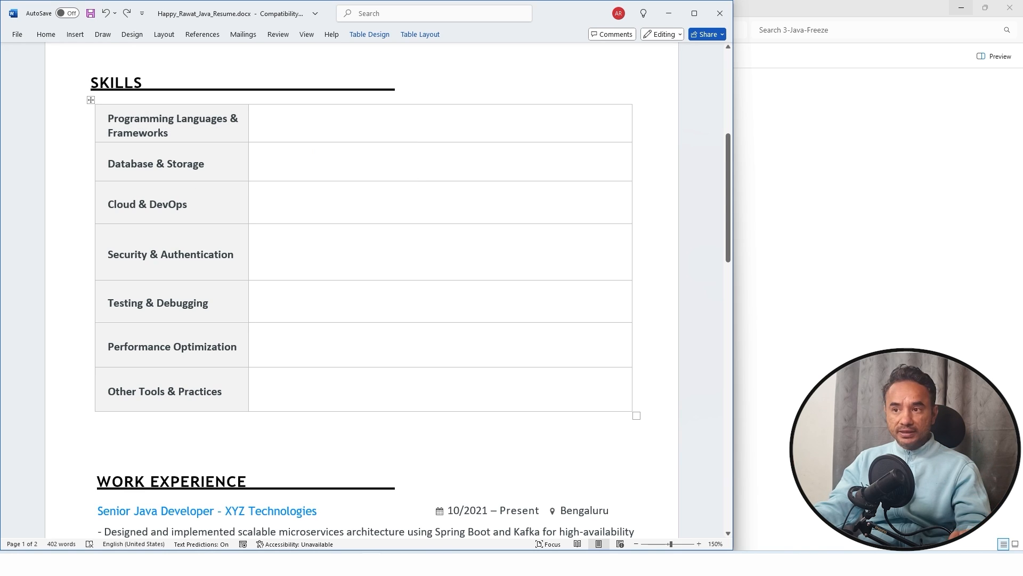
{"action": "type", "text": "Java (8+), Spring Boot, Spring MVC, Hibernate, JPA, RESTful APIs, Microservices Architecture, Java EE, Quarkus"}
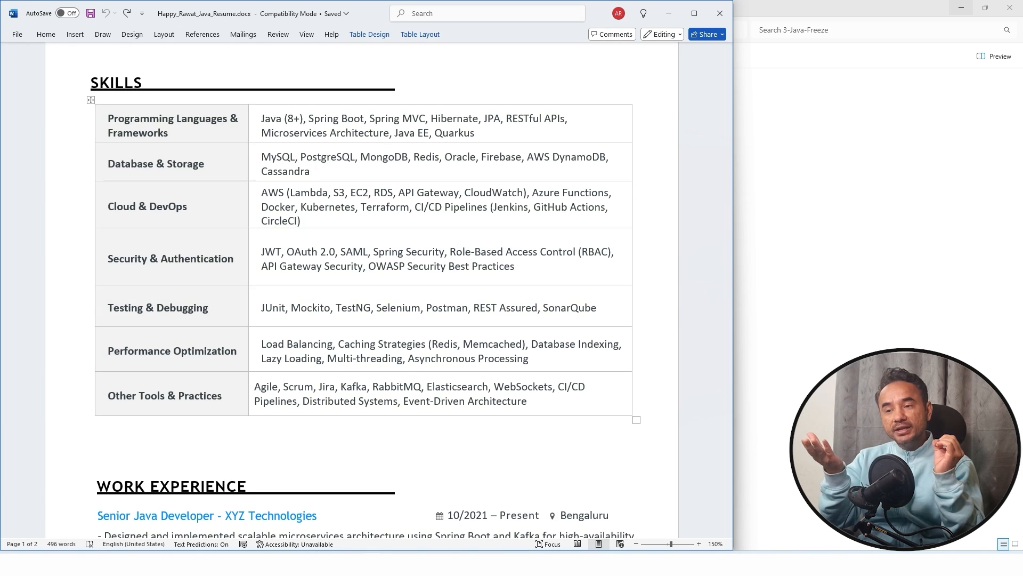
{"action": "left_click", "coordinate": [309, 171]}
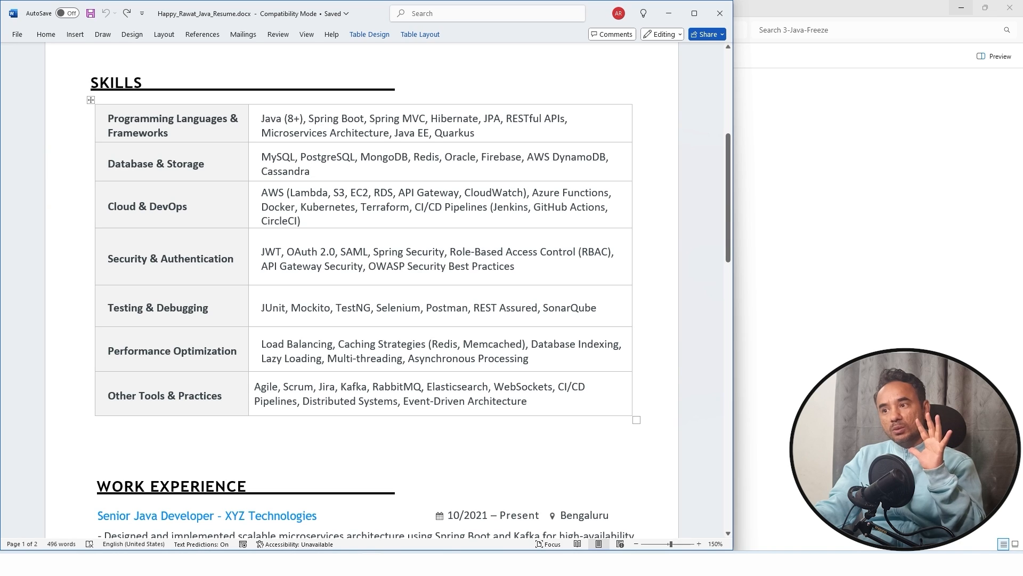
{"action": "left_click", "coordinate": [311, 171]}
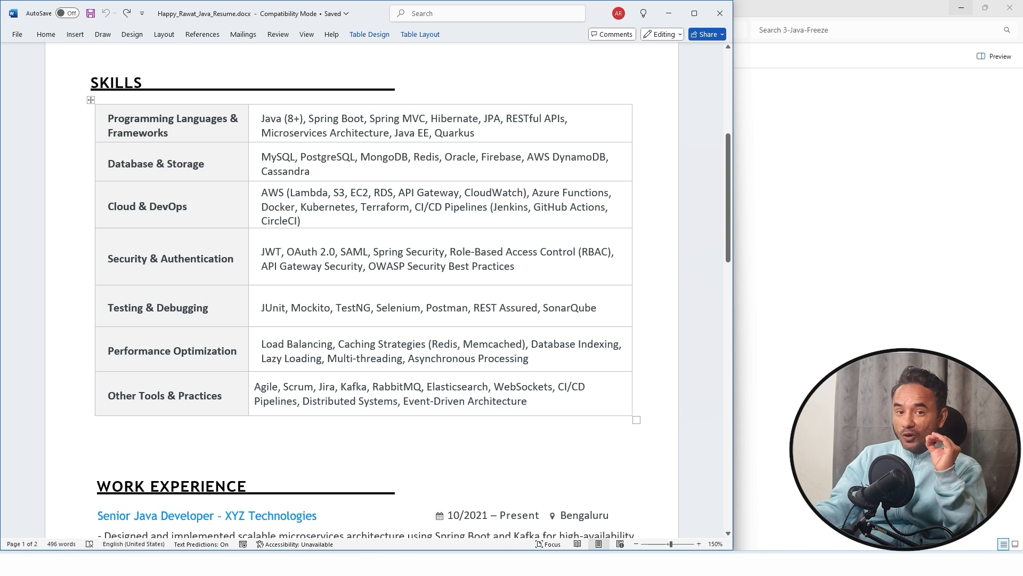
{"action": "left_click", "coordinate": [311, 171]}
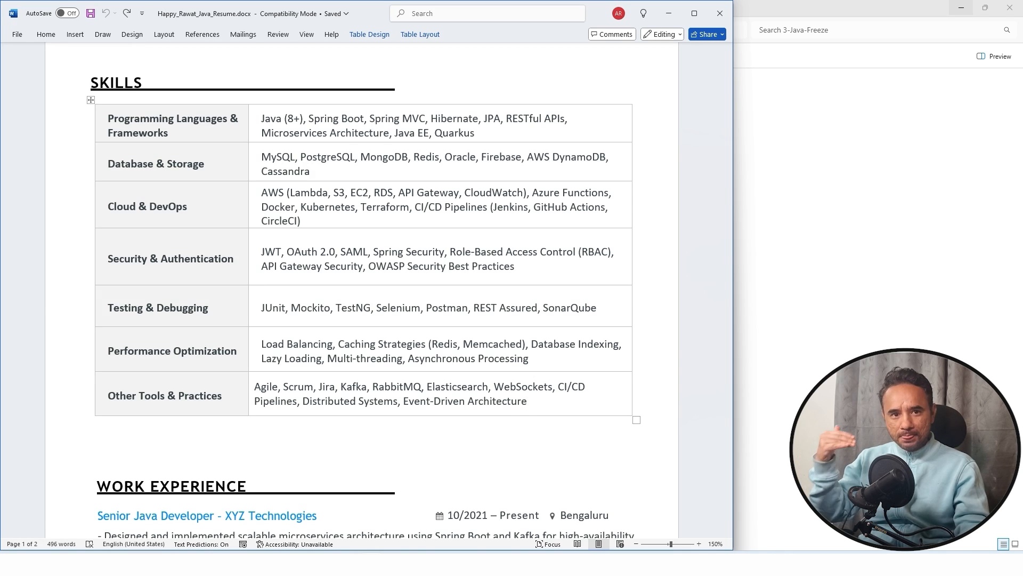
{"action": "scroll", "scroll_direction": "down", "scroll_amount": 3}
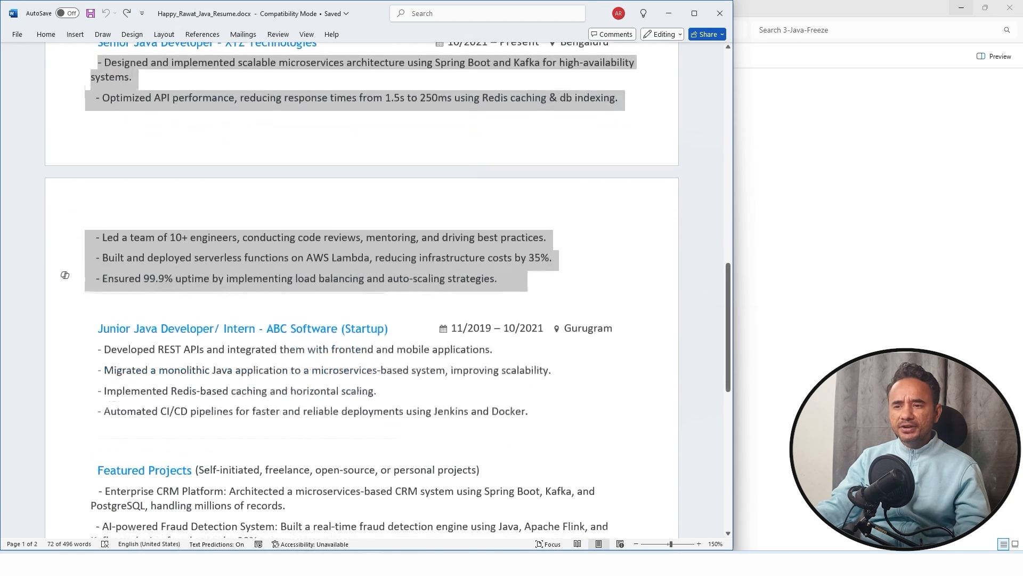
- Zoom out to about 70% to show both resume pages side by side
{"action": "scroll", "scroll_direction": "down", "scroll_amount": 3}
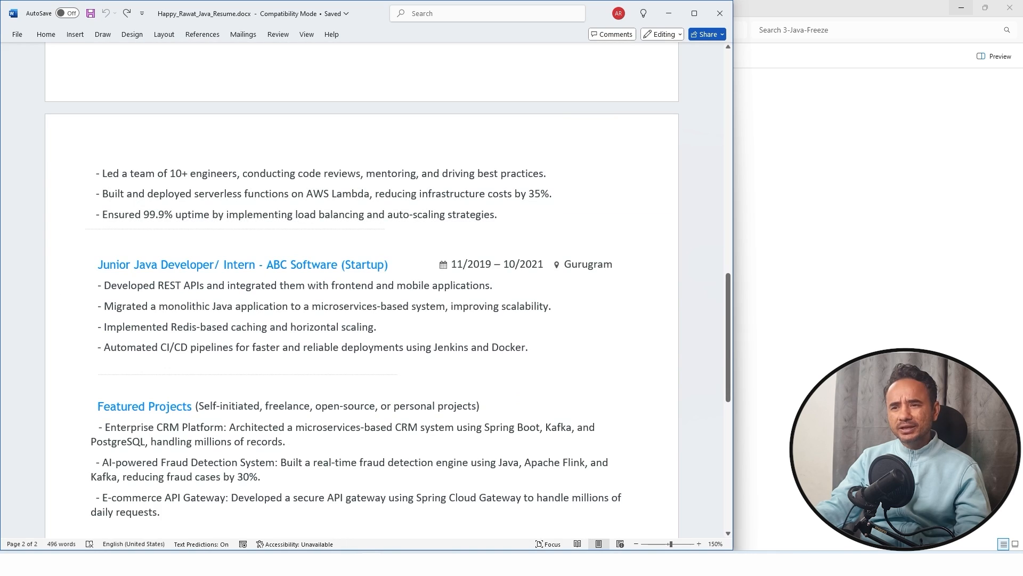
{"action": "left_click_drag", "start_coordinate": [102, 285], "coordinate": [528, 347]}
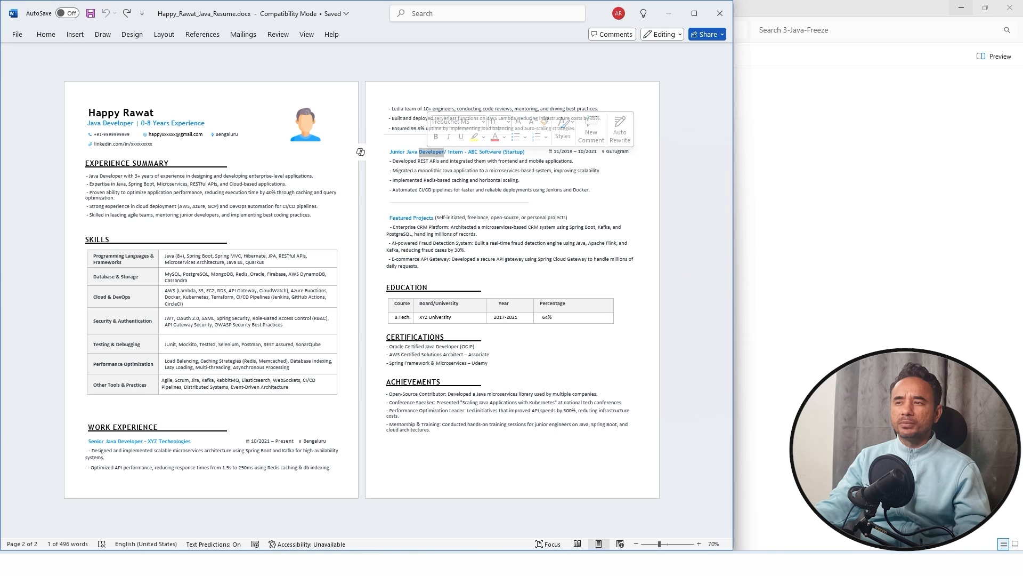
{"action": "left_click", "coordinate": [441, 180]}
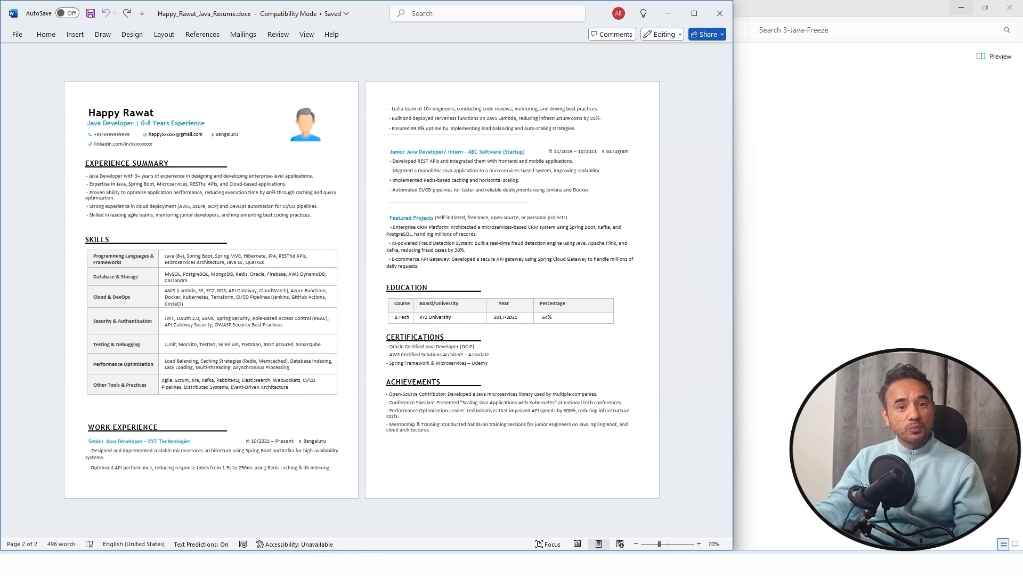
{"action": "left_click", "coordinate": [696, 543]}
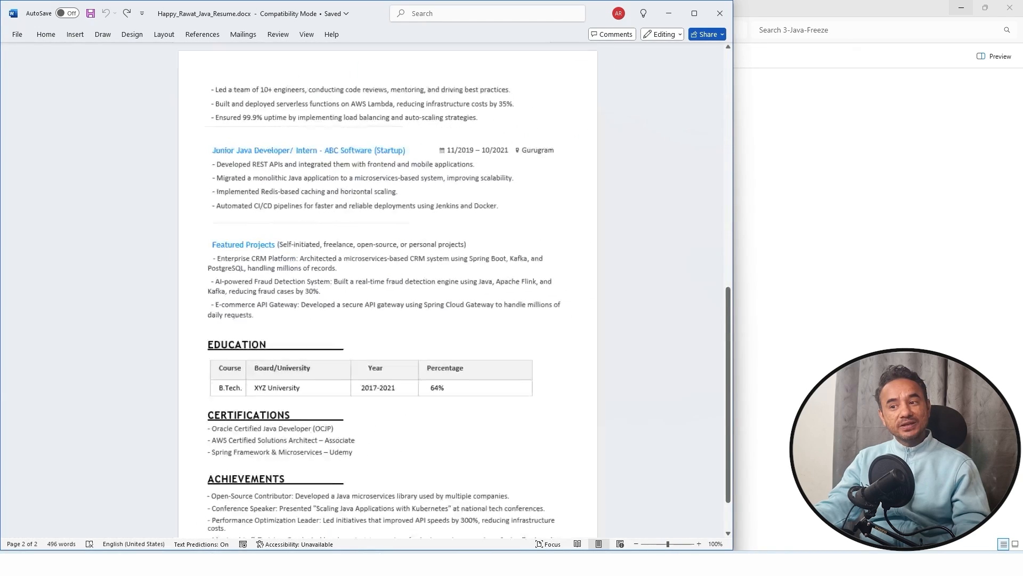
{"action": "left_click", "coordinate": [678, 544]}
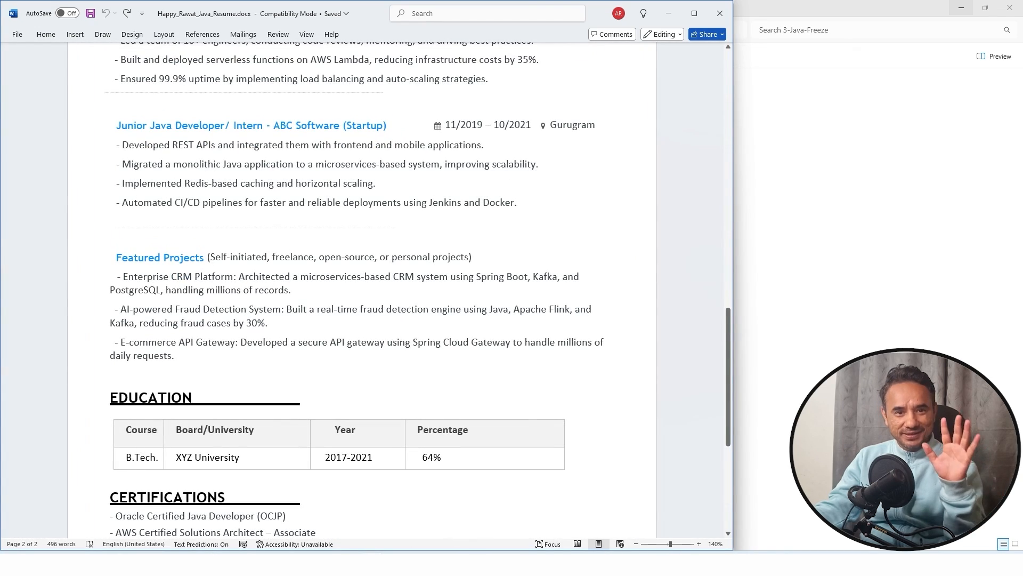